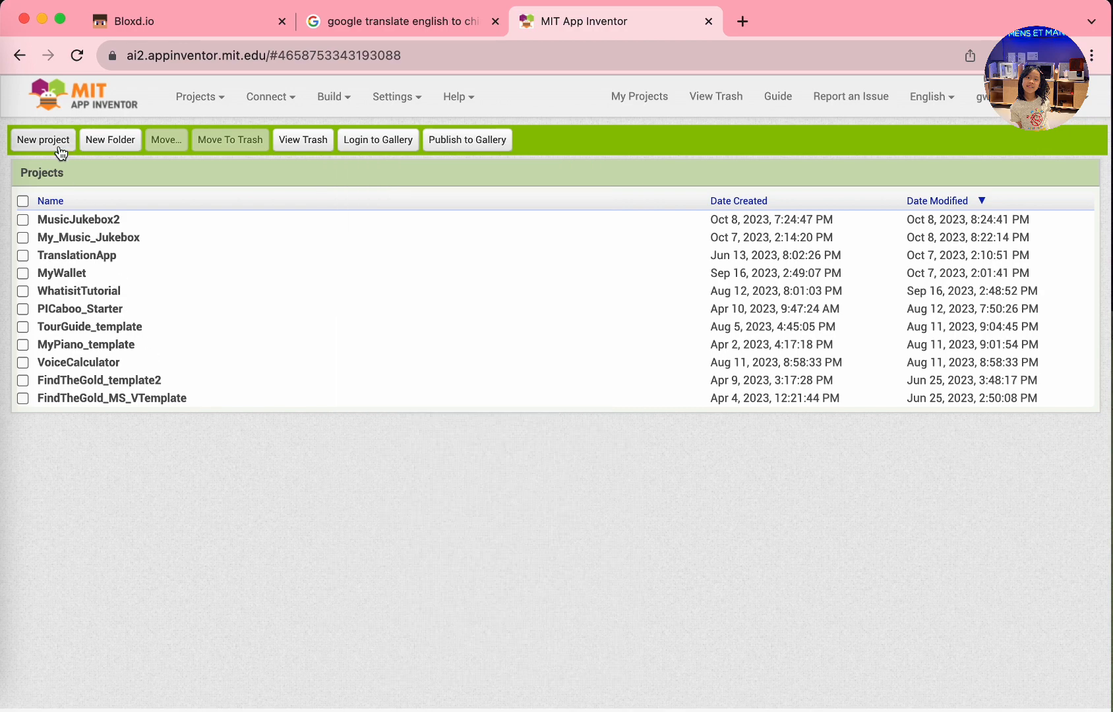
Create a new project named HelloItsMe and open its blank Screen1.
{"action": "left_click", "coordinate": [42, 140]}
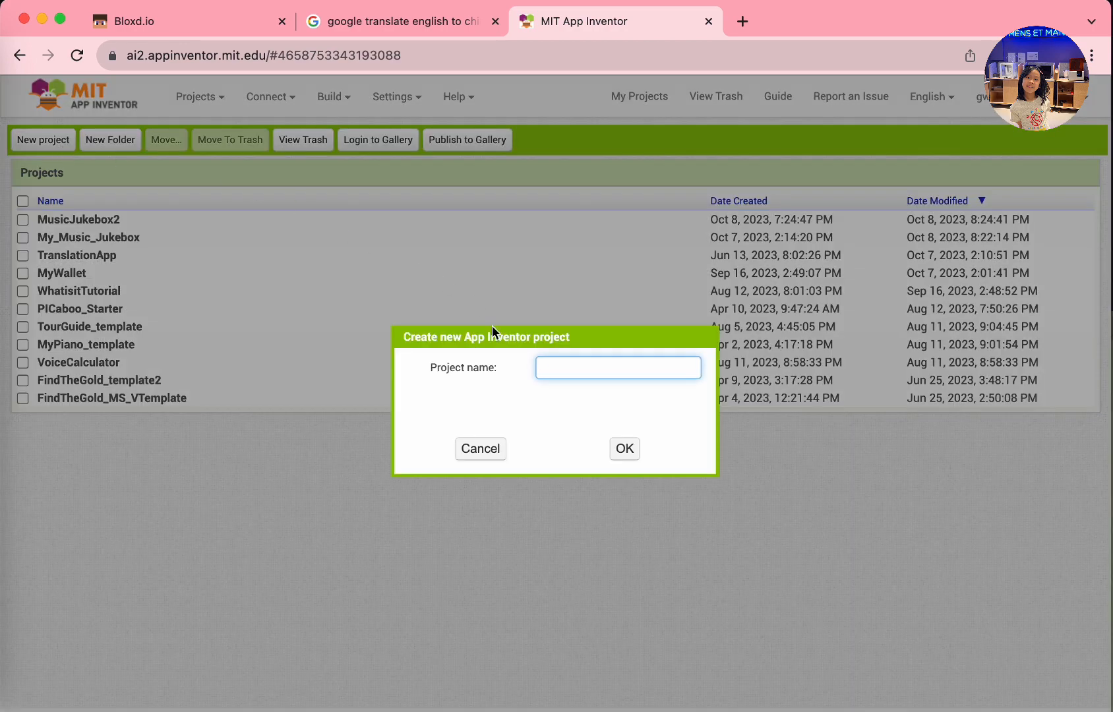
{"action": "type", "text": "HelloIts"}
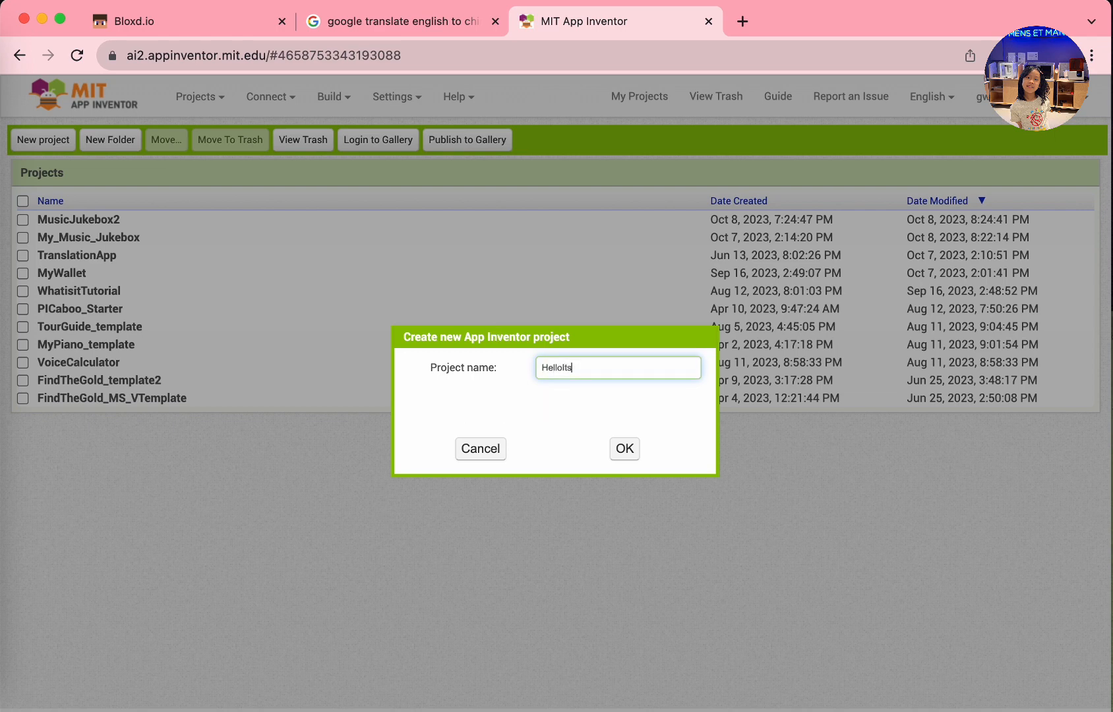
{"action": "type", "text": "Me"}
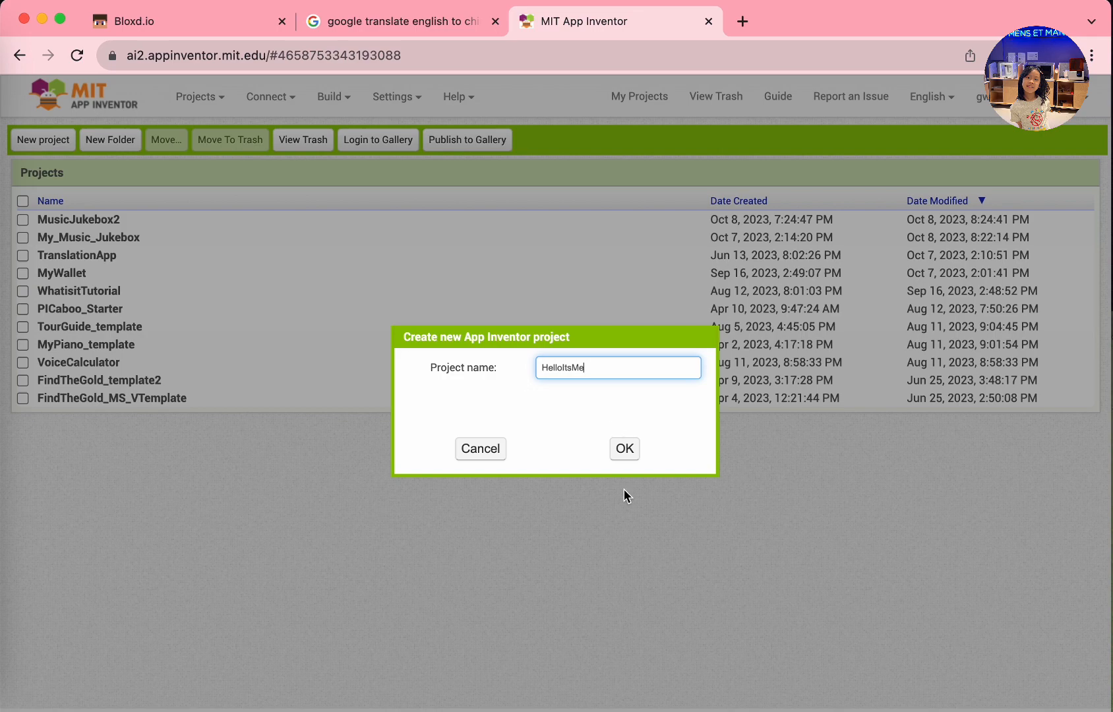
{"action": "left_click", "coordinate": [624, 448]}
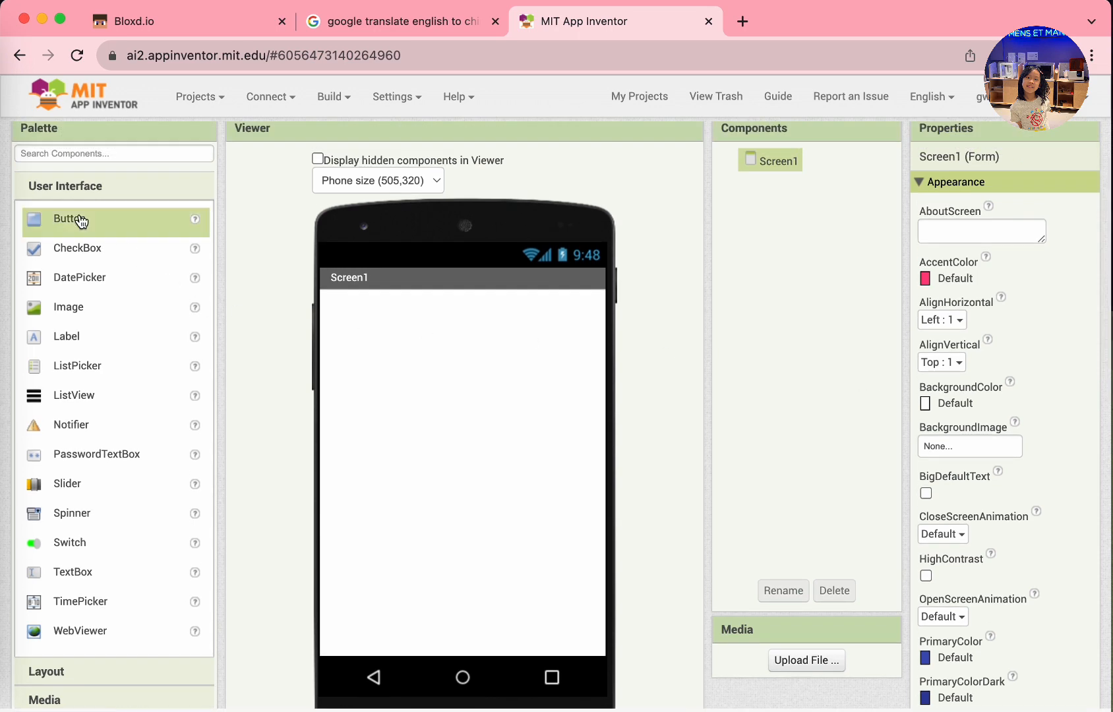
Add Button1, Label1 below it, and a non-visible Player1 media component to Screen1.
{"action": "left_click_drag", "start_coordinate": [69, 220], "coordinate": [368, 310]}
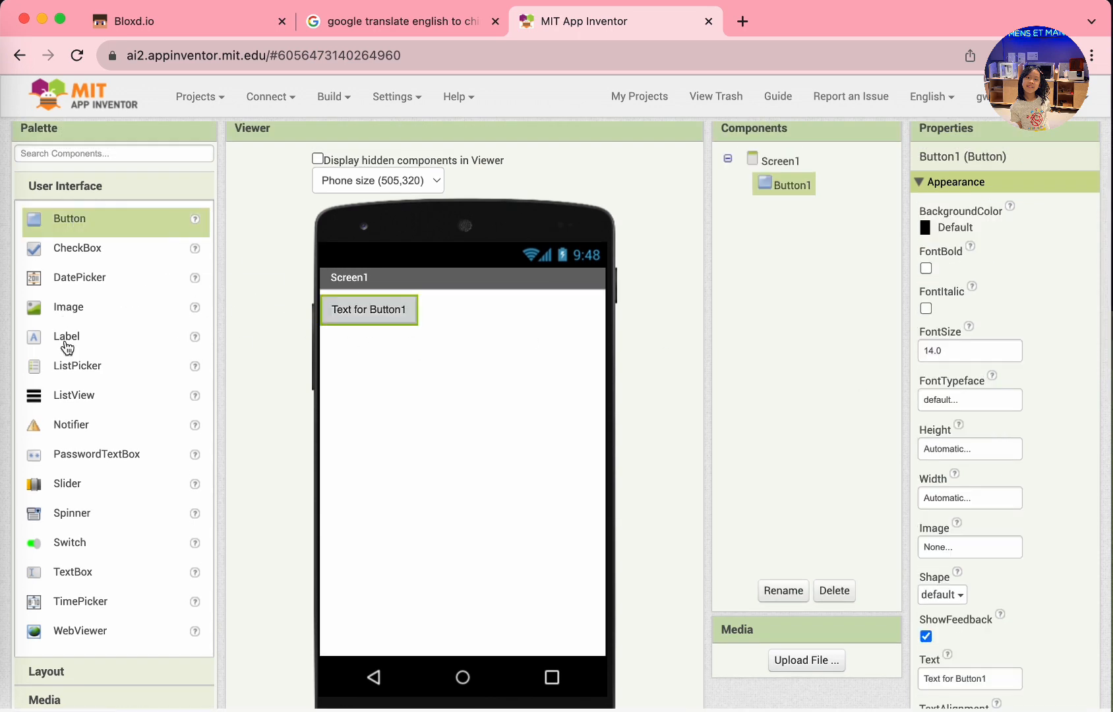
{"action": "left_click_drag", "start_coordinate": [66, 337], "coordinate": [359, 338]}
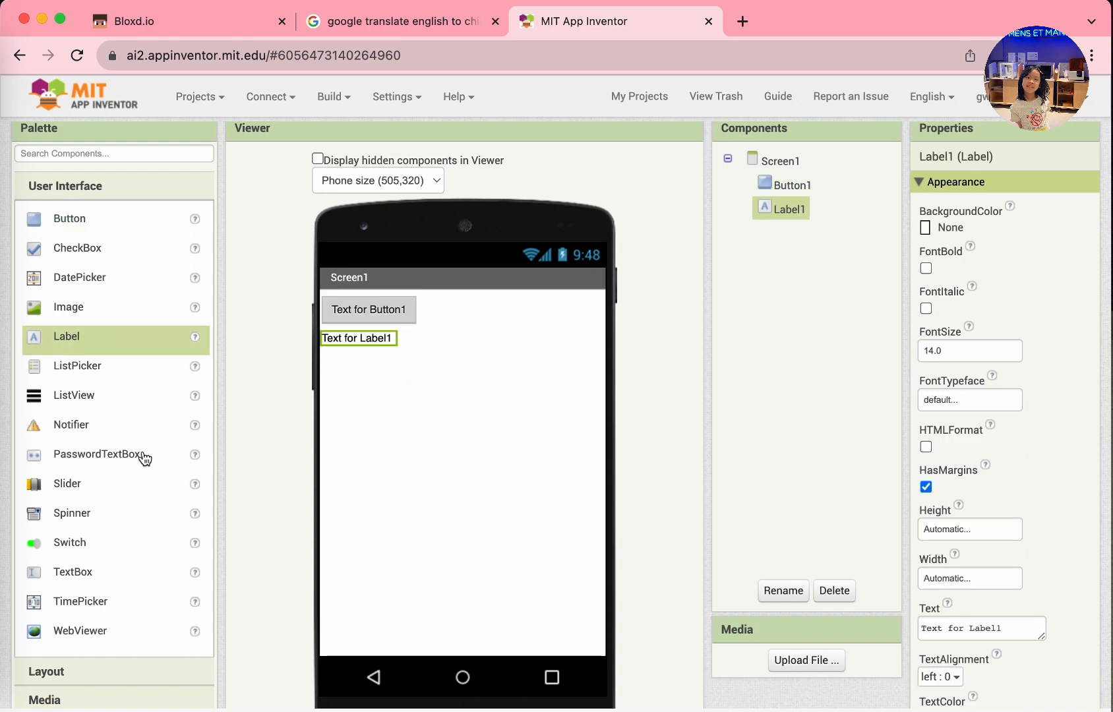
{"action": "scroll", "scroll_direction": "down", "scroll_amount": 3}
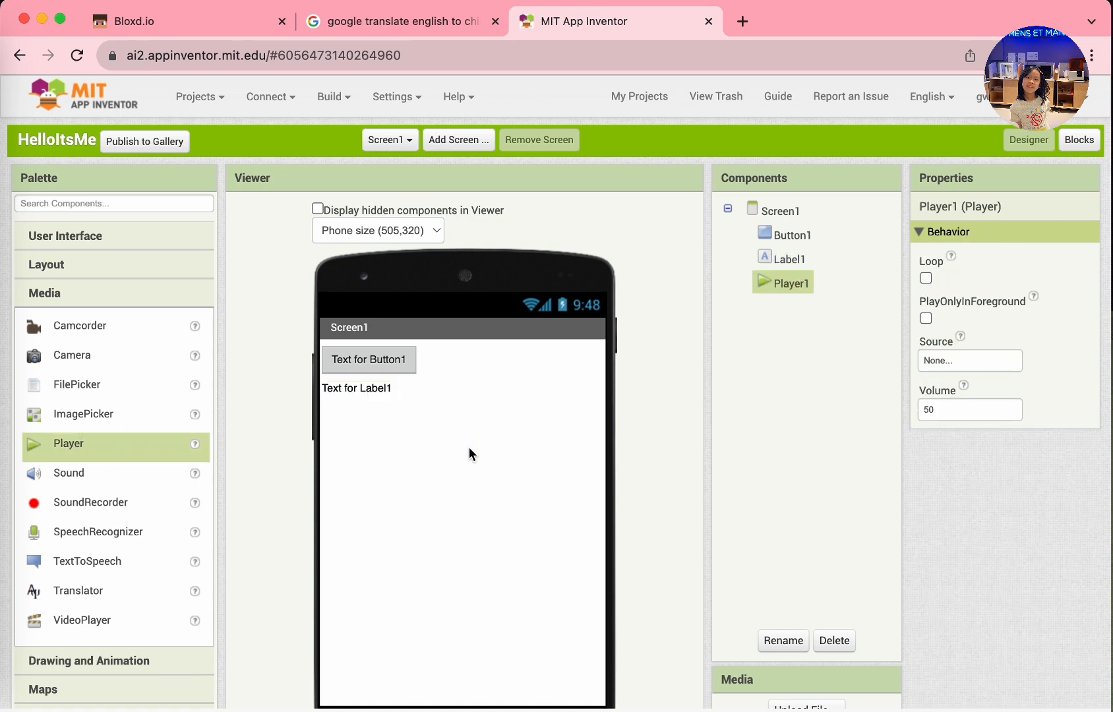
{"action": "scroll", "scroll_direction": "down", "scroll_amount": 3}
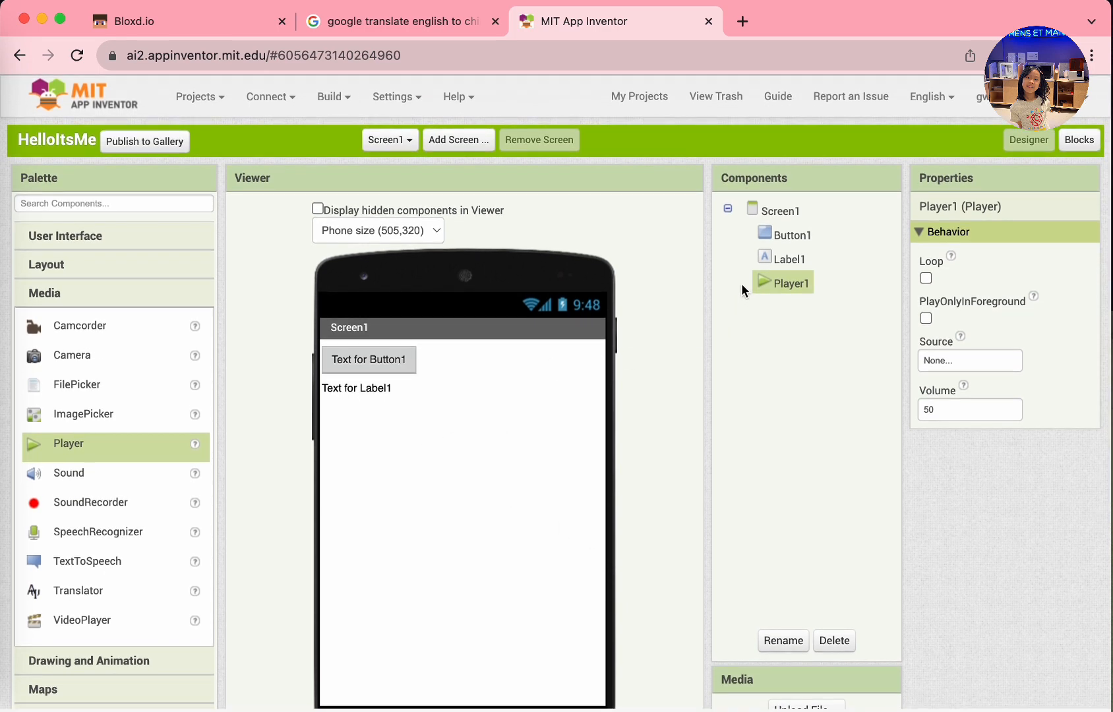
Size Button1 to 300 pixels height and Fill parent width.
{"action": "left_click", "coordinate": [793, 234]}
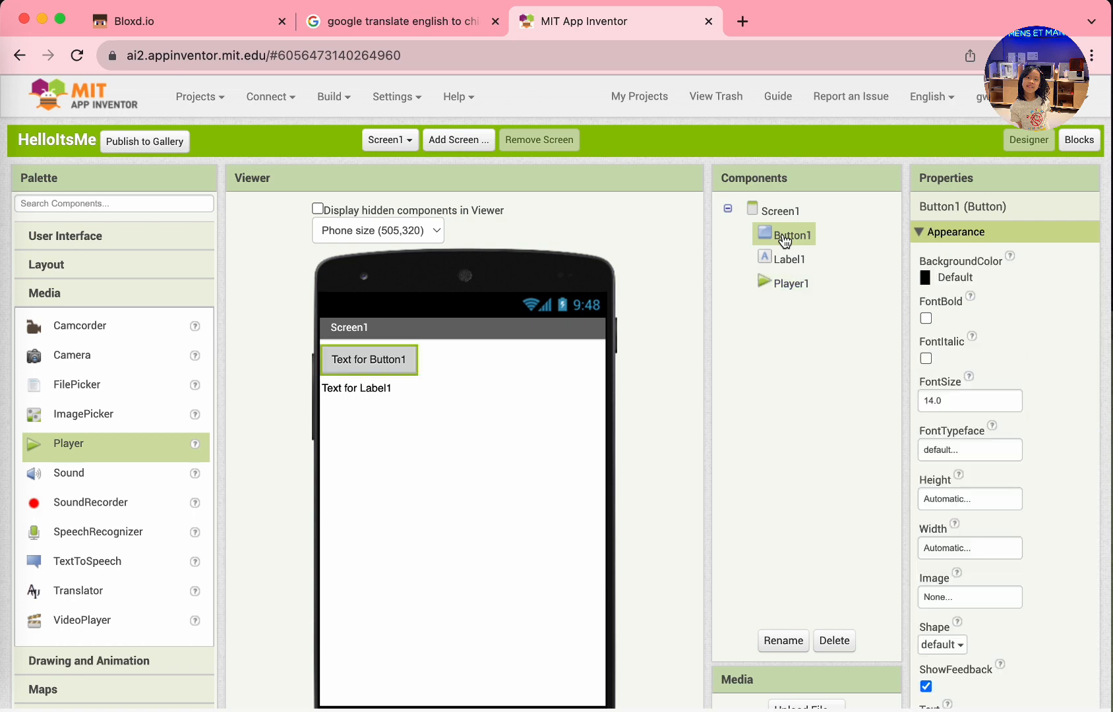
{"action": "scroll", "scroll_direction": "down", "scroll_amount": 3}
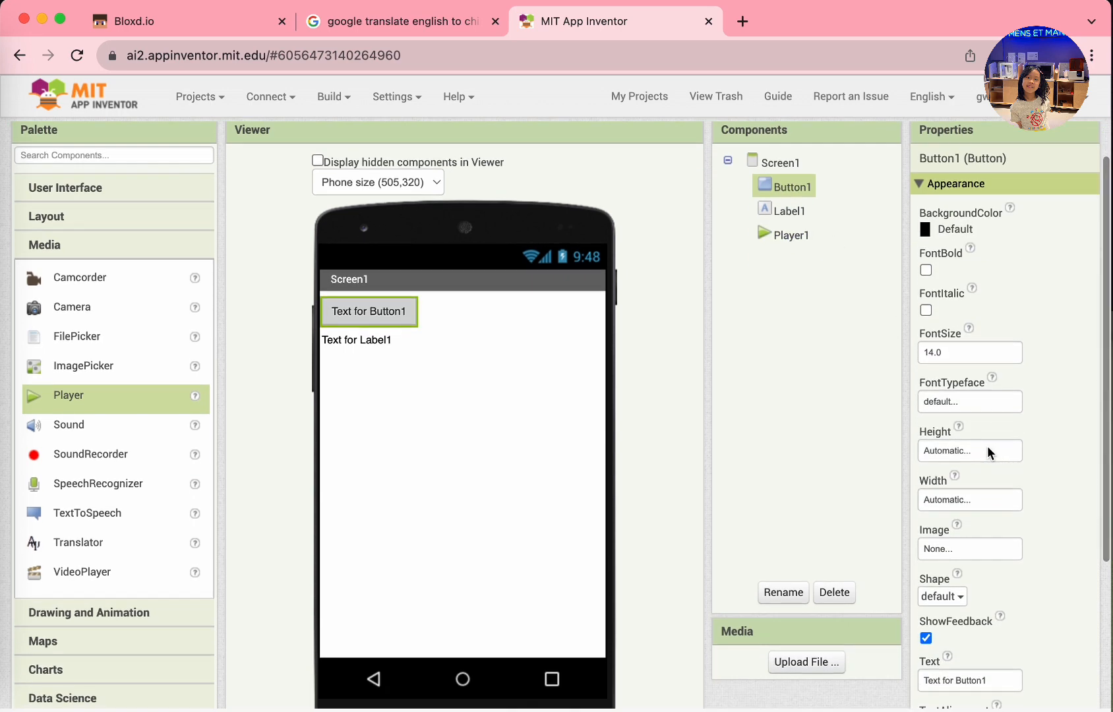
{"action": "left_click", "coordinate": [967, 450]}
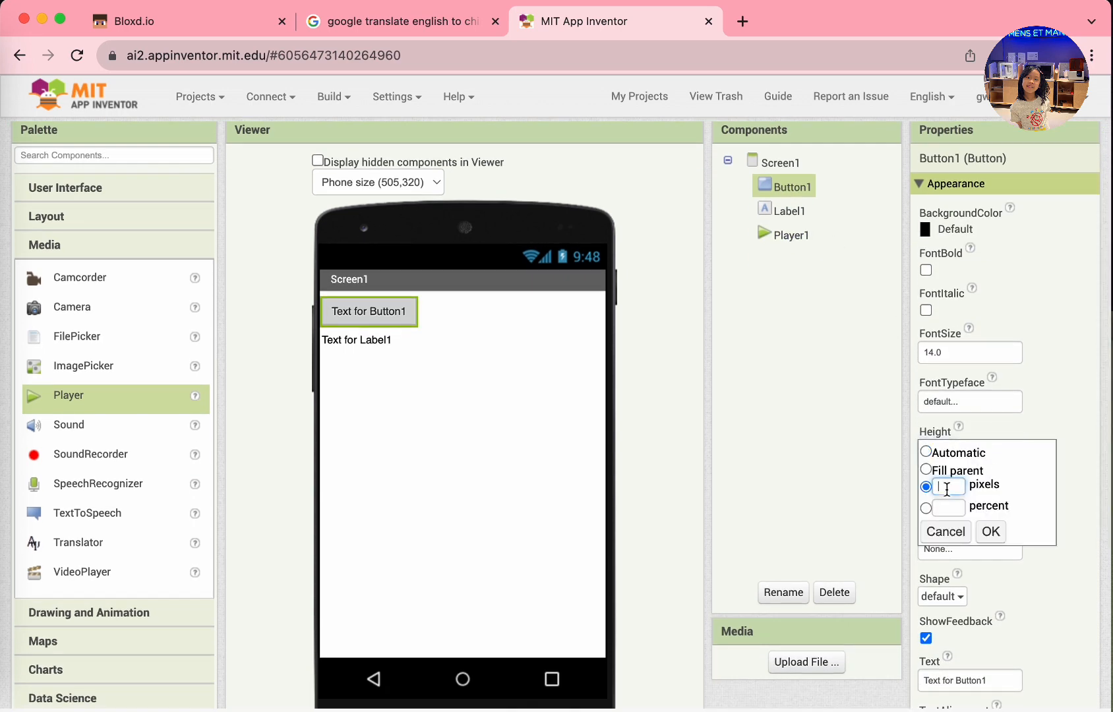
{"action": "type", "text": "300"}
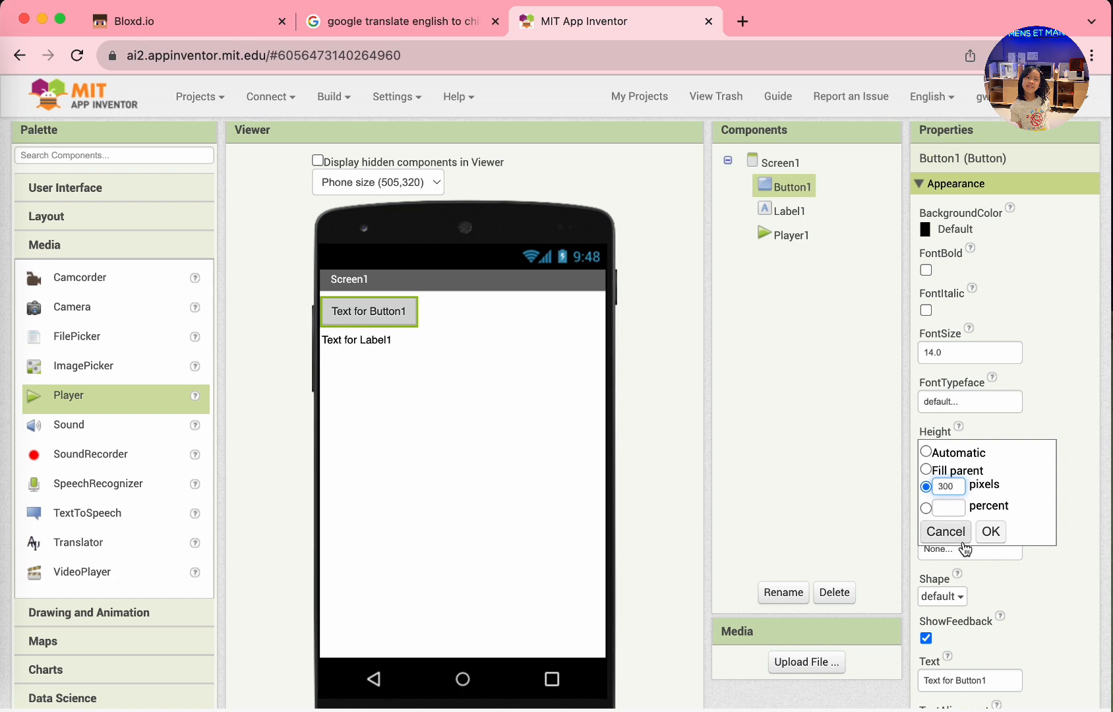
{"action": "left_click", "coordinate": [989, 531]}
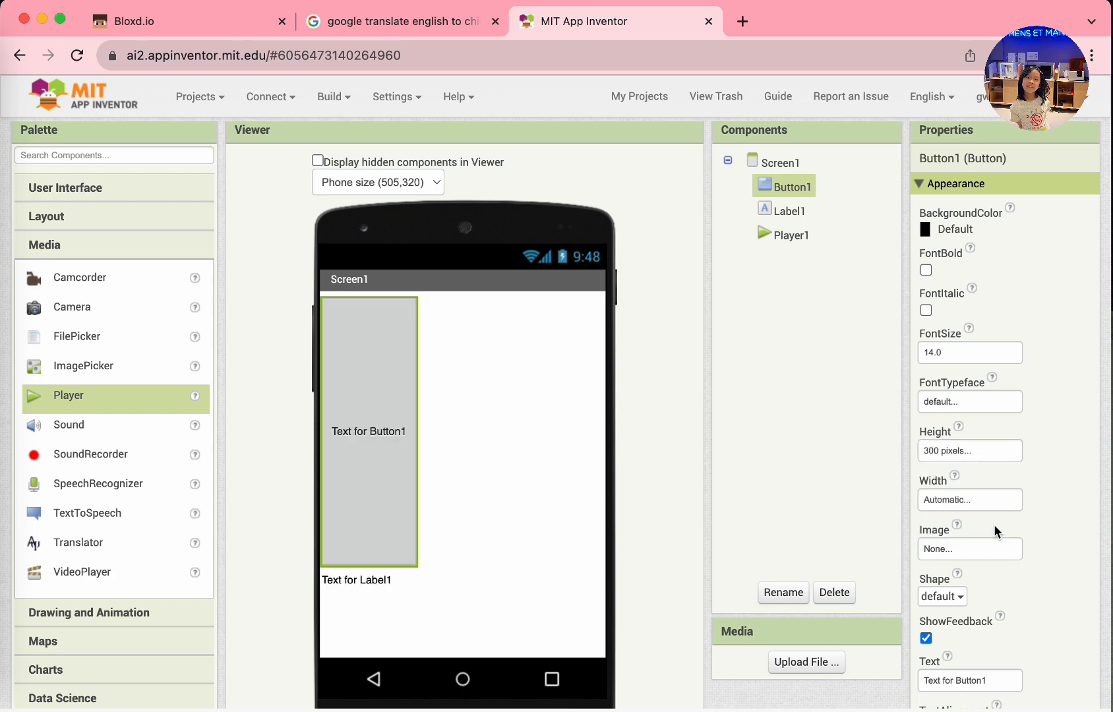
{"action": "mouse_move", "coordinate": [969, 504]}
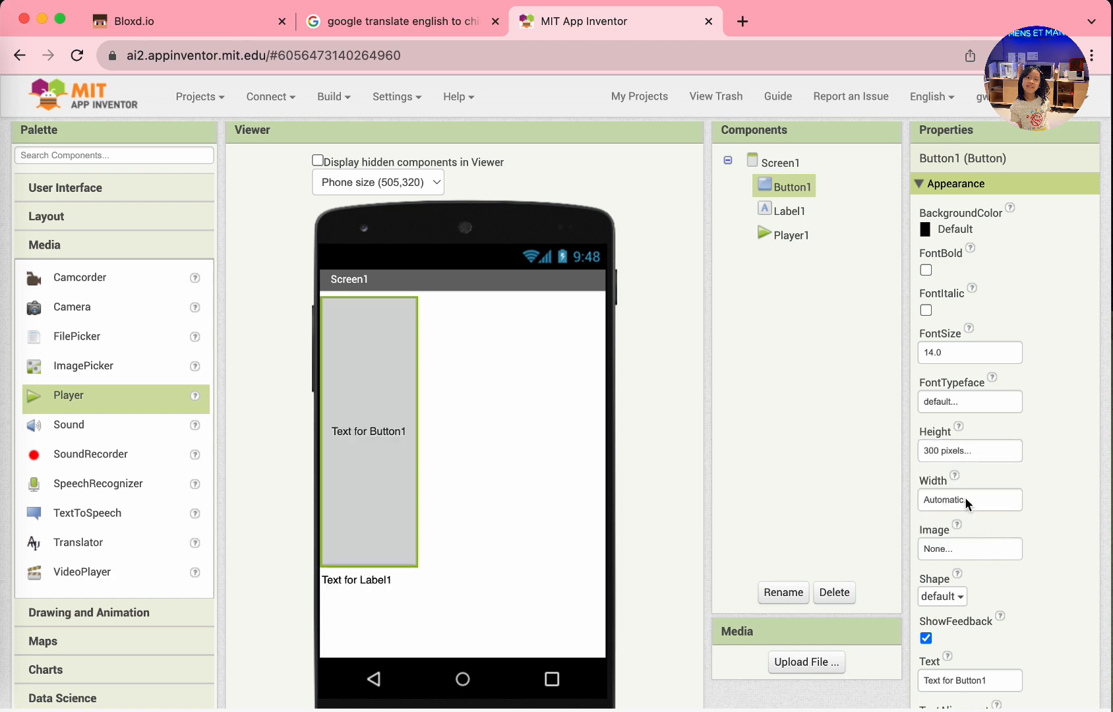
{"action": "left_click", "coordinate": [967, 499]}
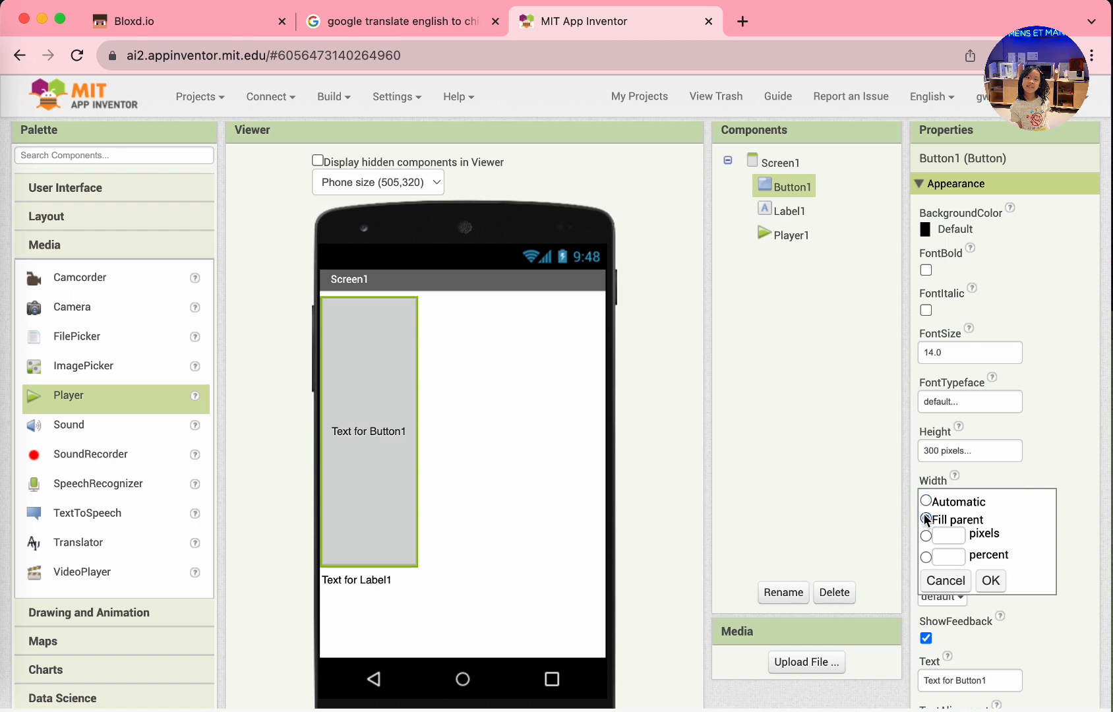
{"action": "left_click", "coordinate": [989, 580]}
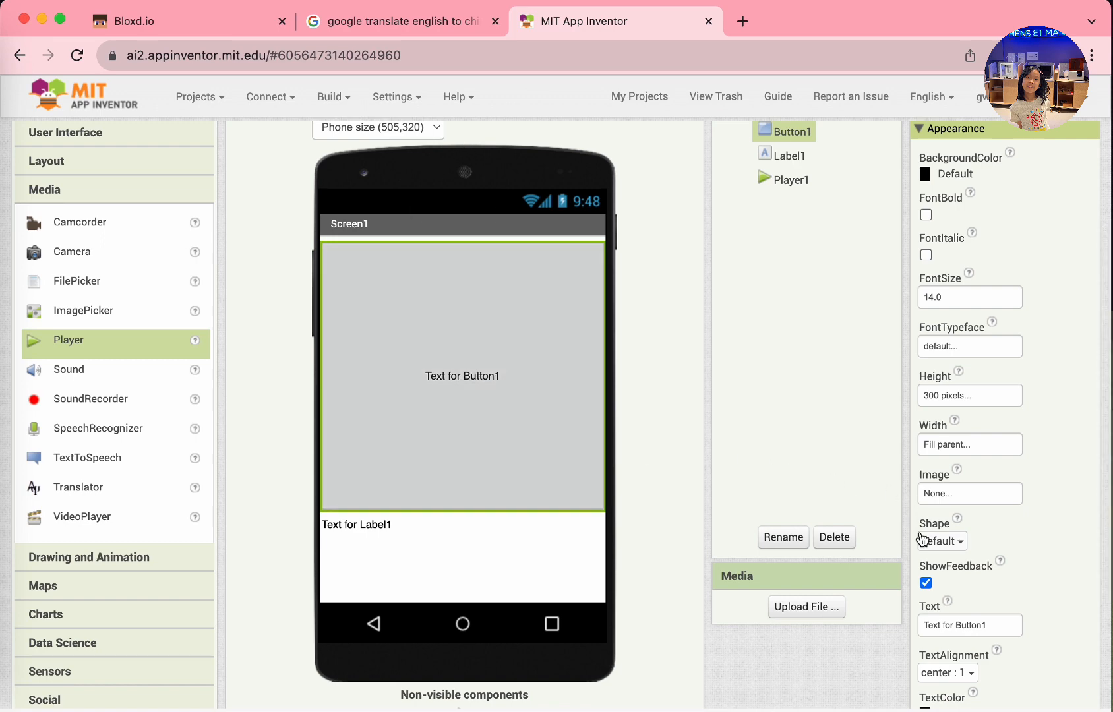
{"action": "mouse_move", "coordinate": [970, 505]}
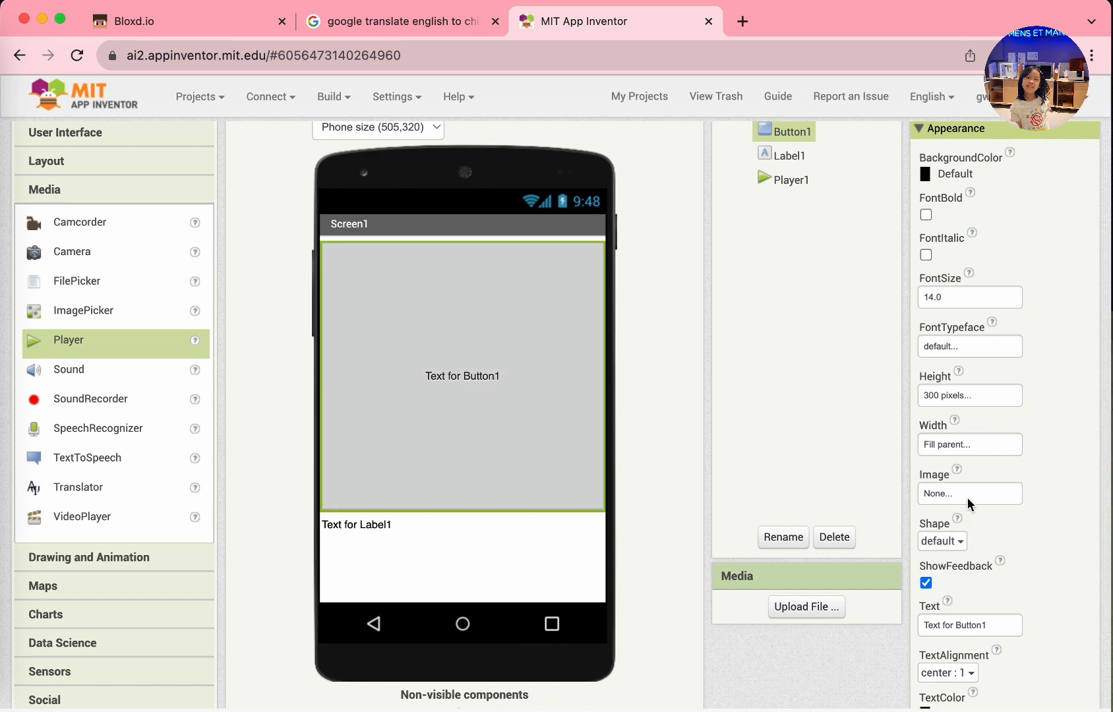
Upload the red pixel ghost PNG from Downloads into the project's media files.
{"action": "left_click", "coordinate": [968, 493]}
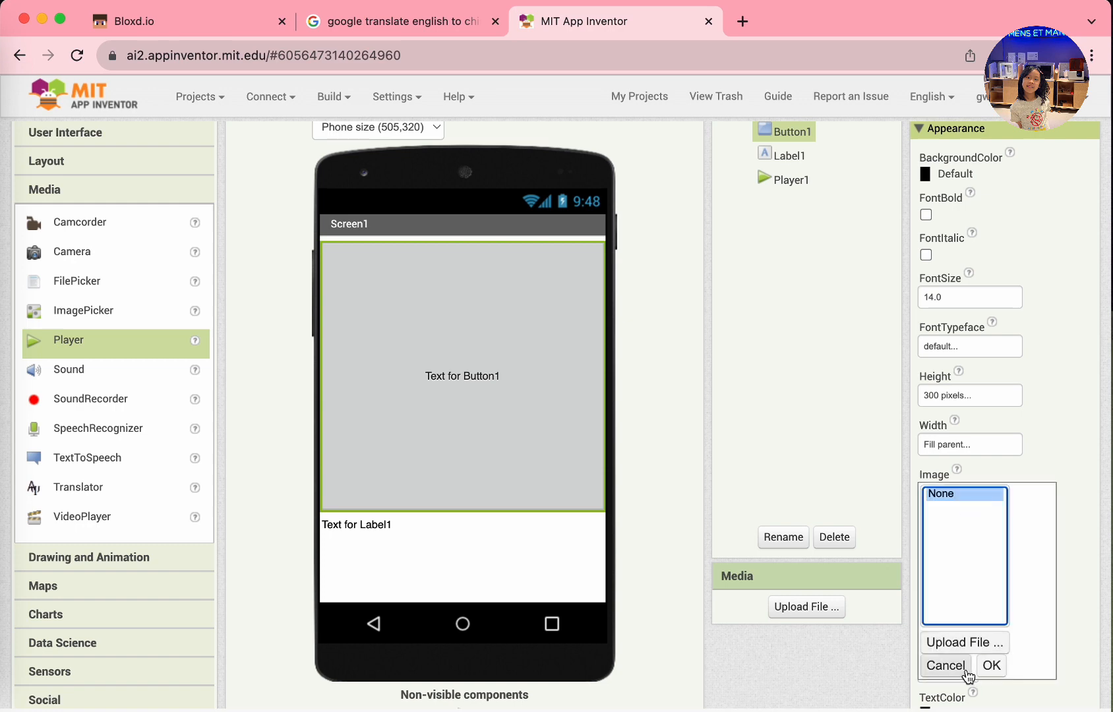
{"action": "left_click", "coordinate": [943, 664]}
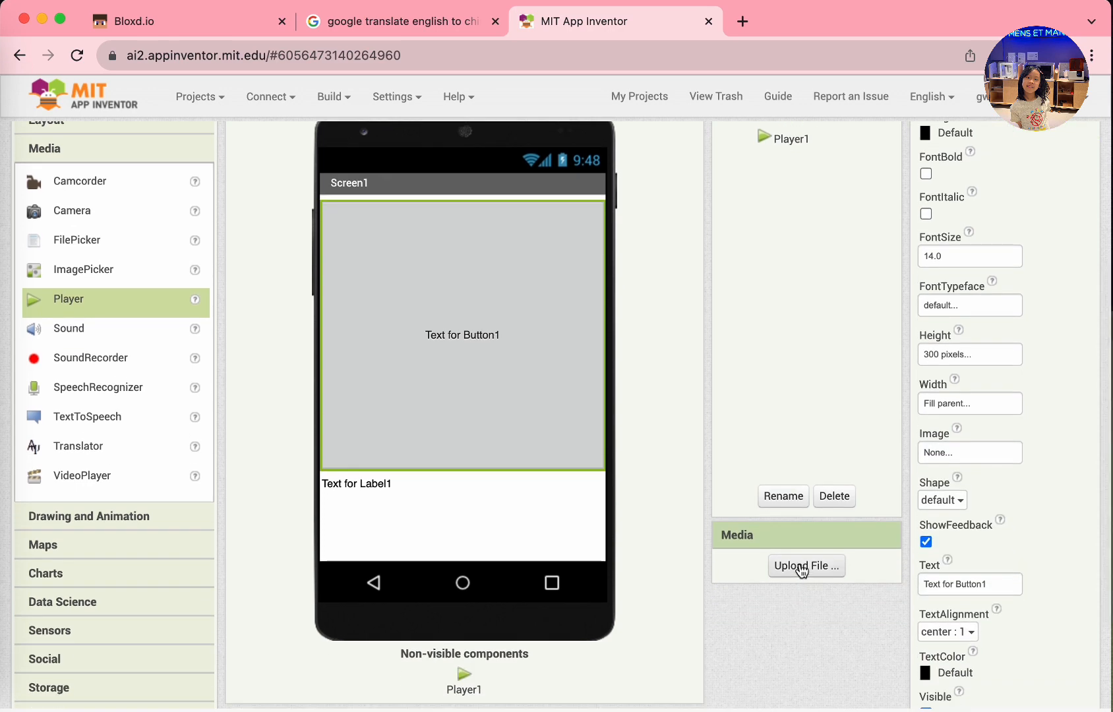
{"action": "left_click", "coordinate": [806, 566]}
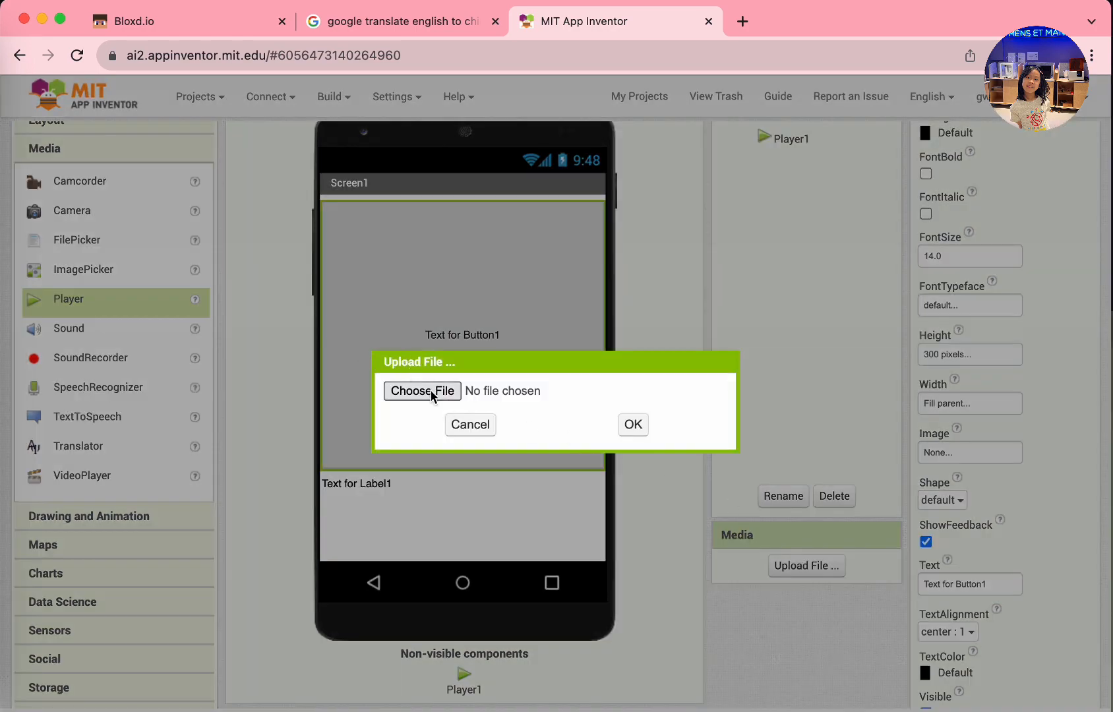
{"action": "left_click", "coordinate": [420, 391]}
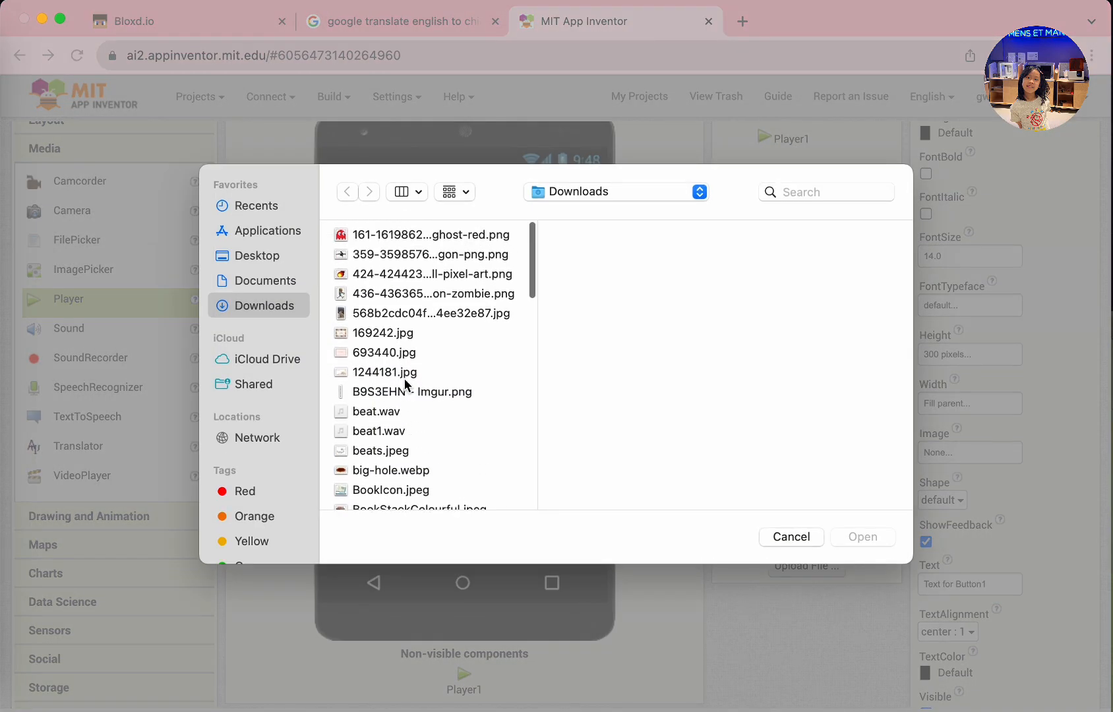
{"action": "left_click", "coordinate": [422, 234]}
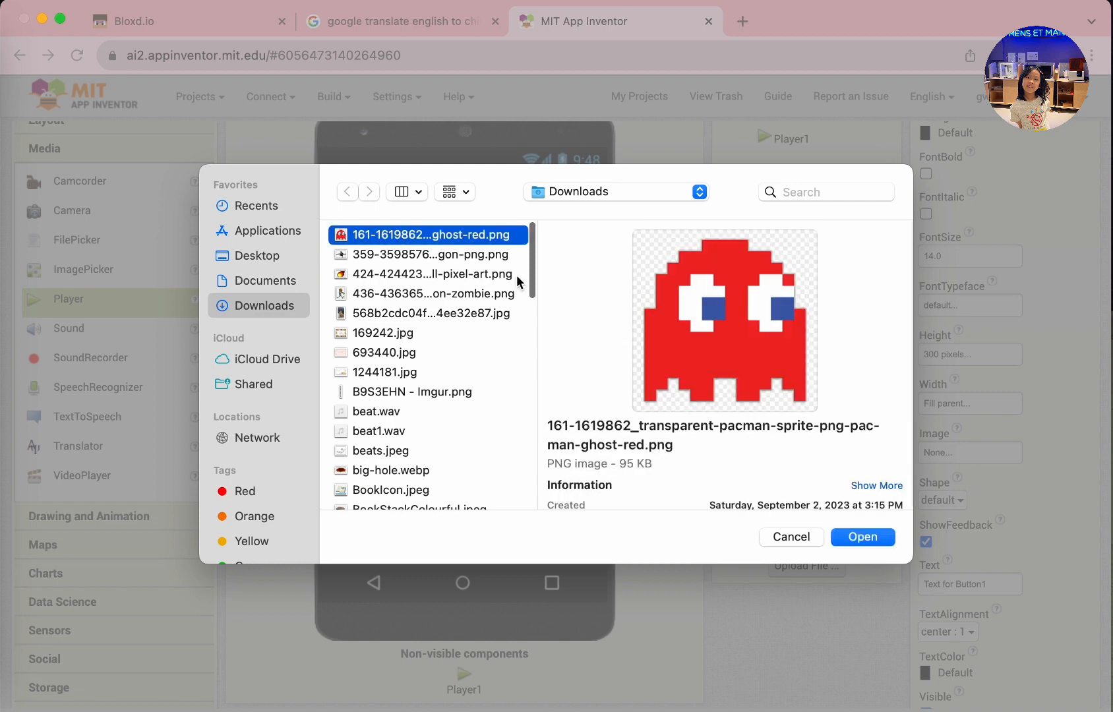
{"action": "left_click", "coordinate": [861, 536]}
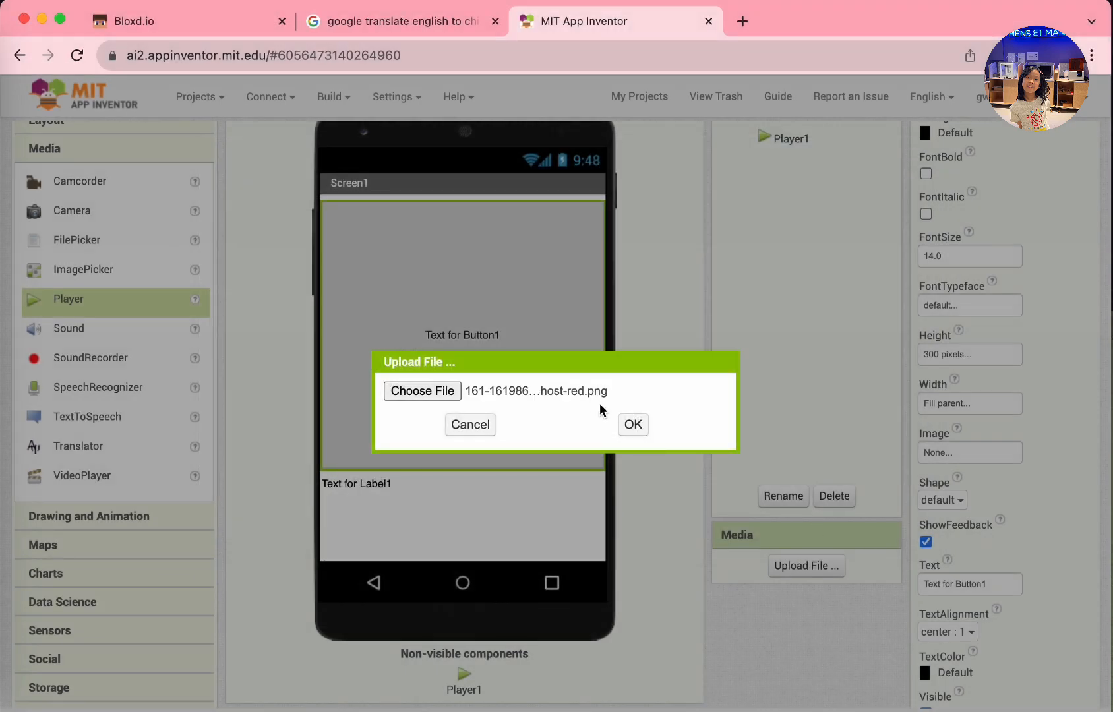
{"action": "left_click", "coordinate": [631, 423]}
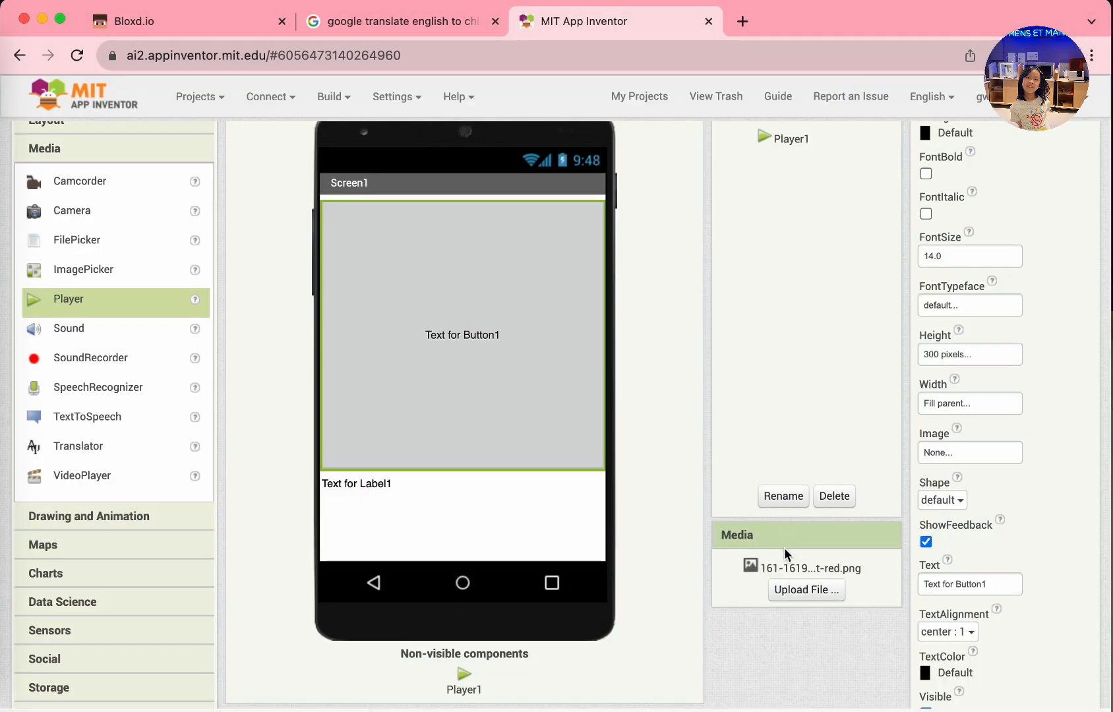
Upload the drum2.wav sound file from Downloads into the project's media.
{"action": "left_click", "coordinate": [804, 589]}
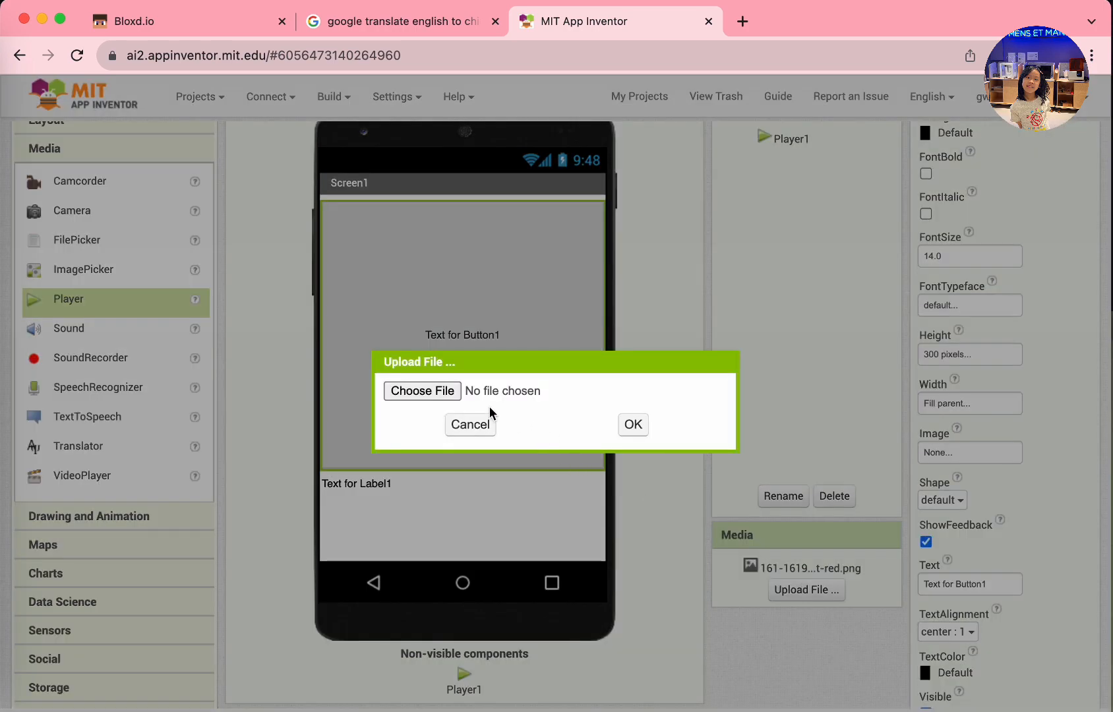
{"action": "left_click", "coordinate": [422, 390]}
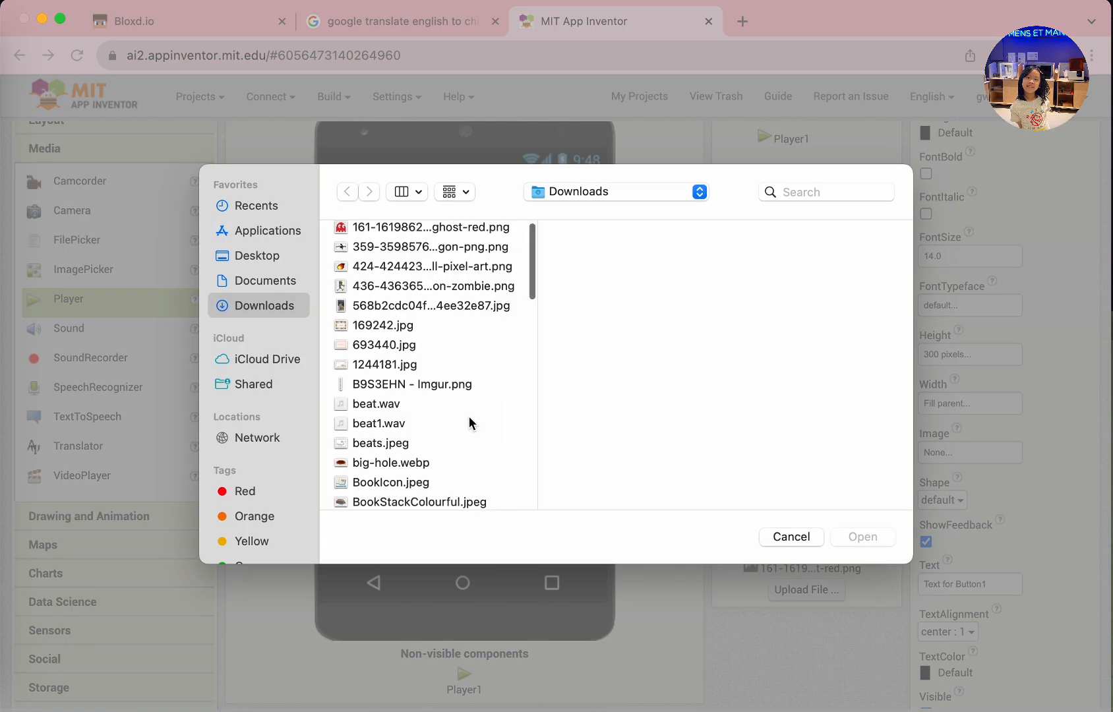
{"action": "scroll", "scroll_direction": "down", "scroll_amount": 3}
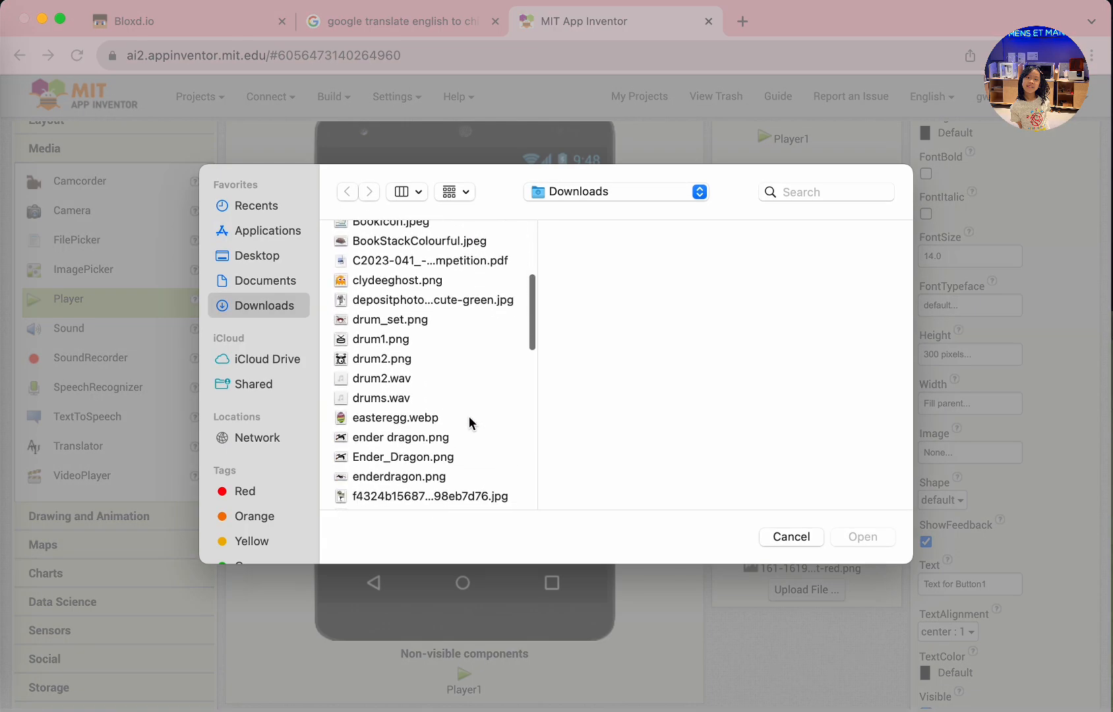
{"action": "left_click", "coordinate": [381, 379]}
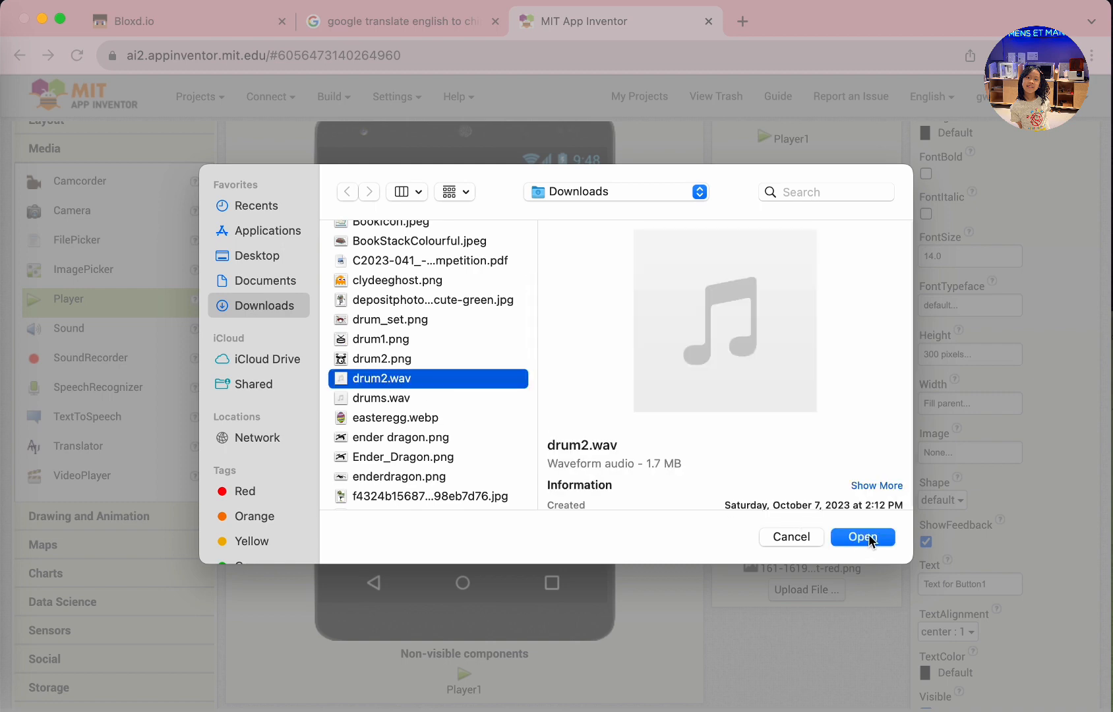
{"action": "left_click", "coordinate": [862, 536]}
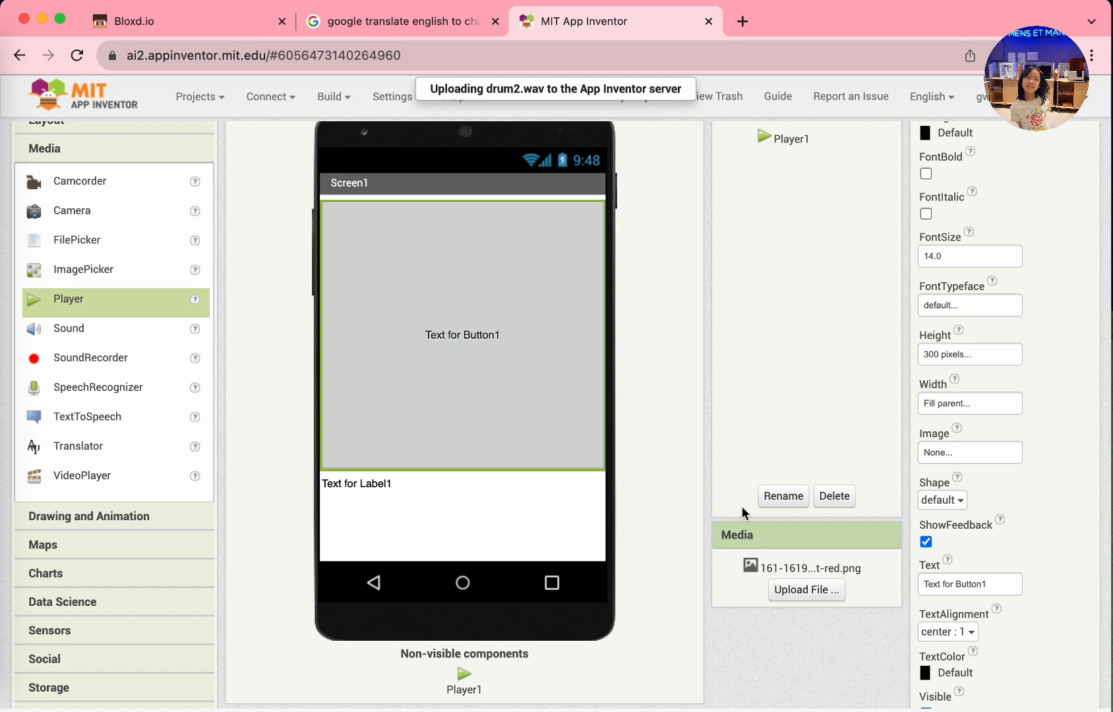
{"action": "mouse_move", "coordinate": [685, 462]}
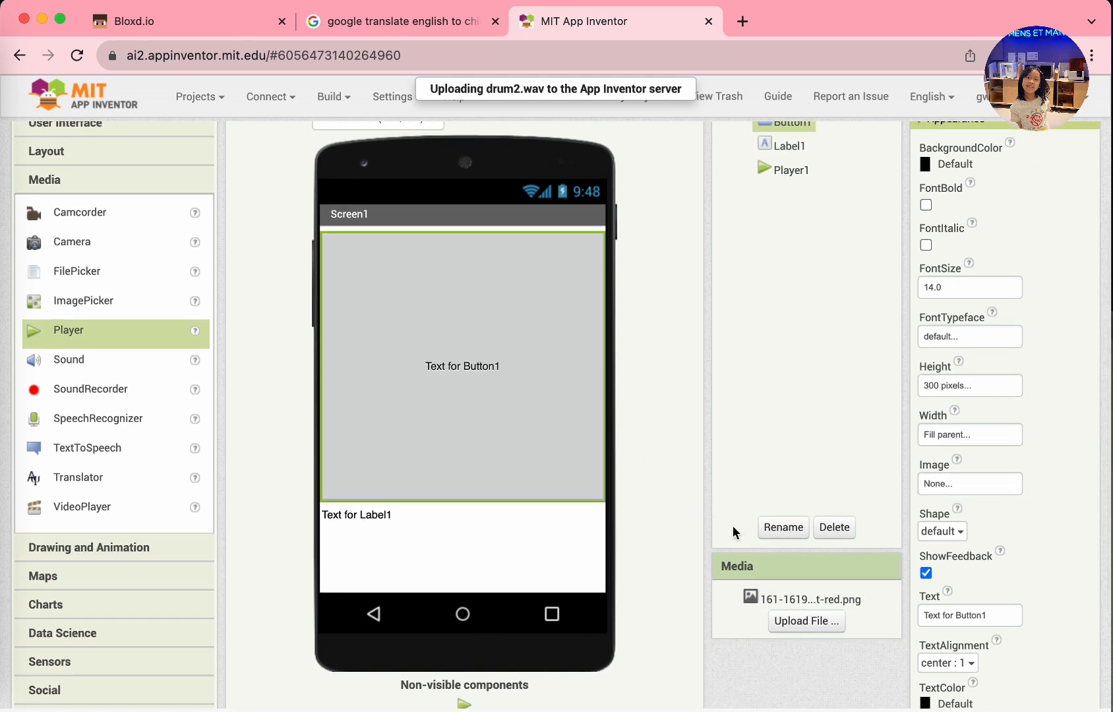
{"action": "mouse_move", "coordinate": [631, 437]}
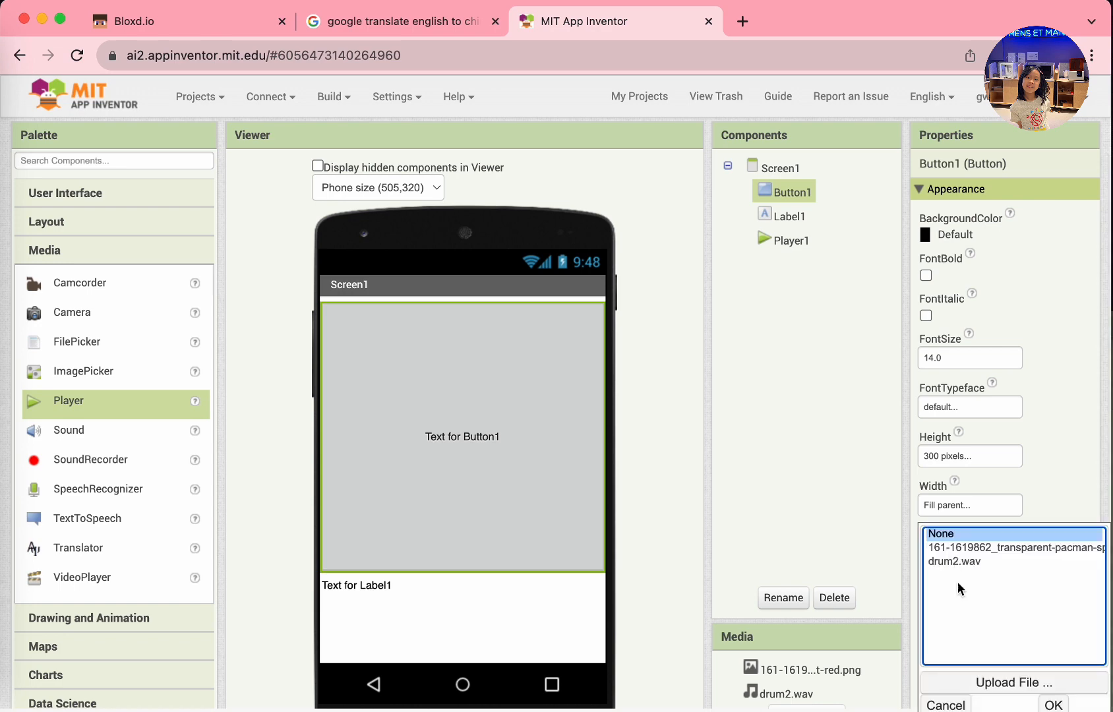
{"action": "mouse_move", "coordinate": [952, 563]}
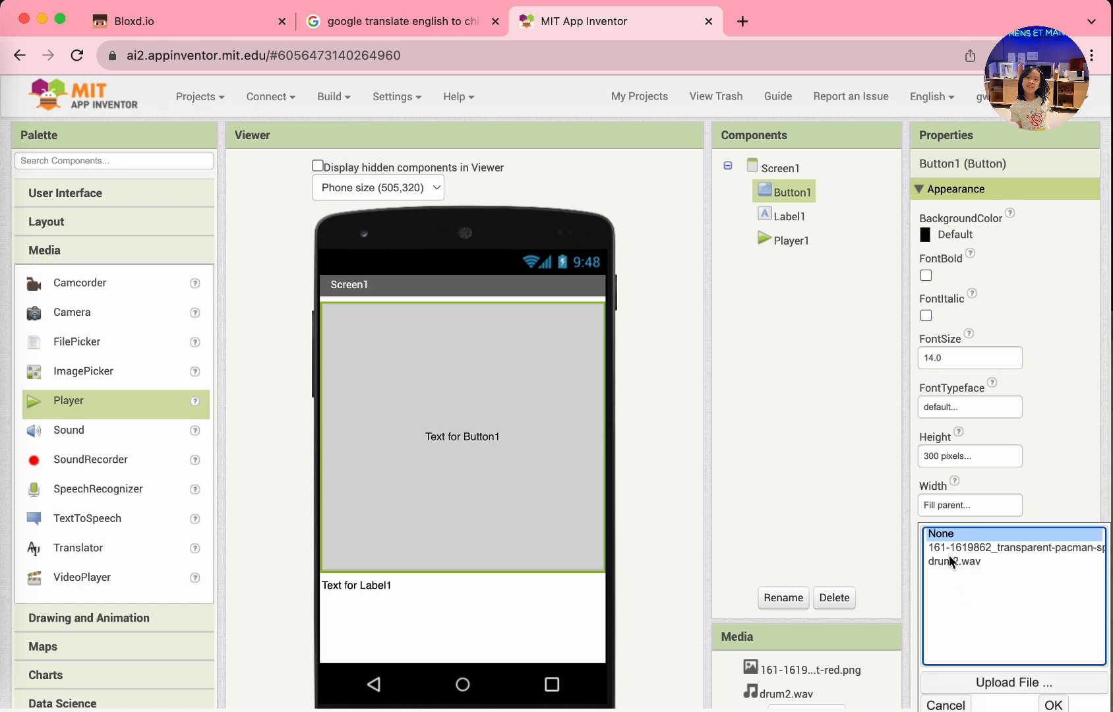
Set Button1's Image to the red ghost PNG and clear its Text property.
{"action": "left_click", "coordinate": [1015, 547]}
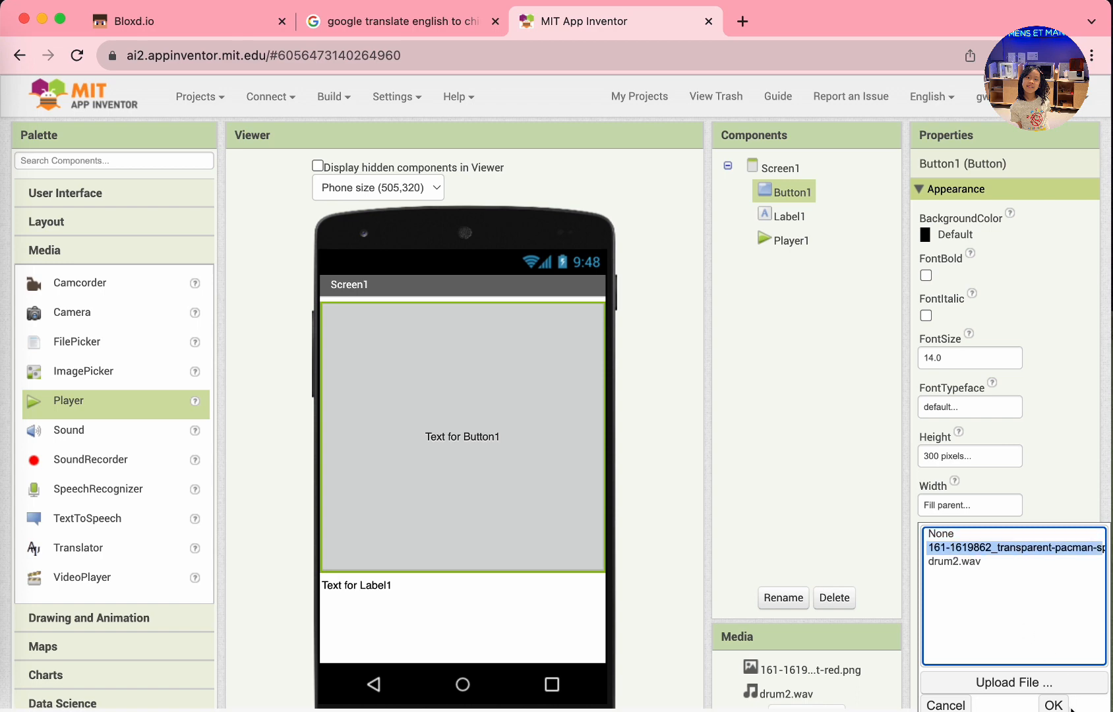
{"action": "left_click", "coordinate": [1052, 703]}
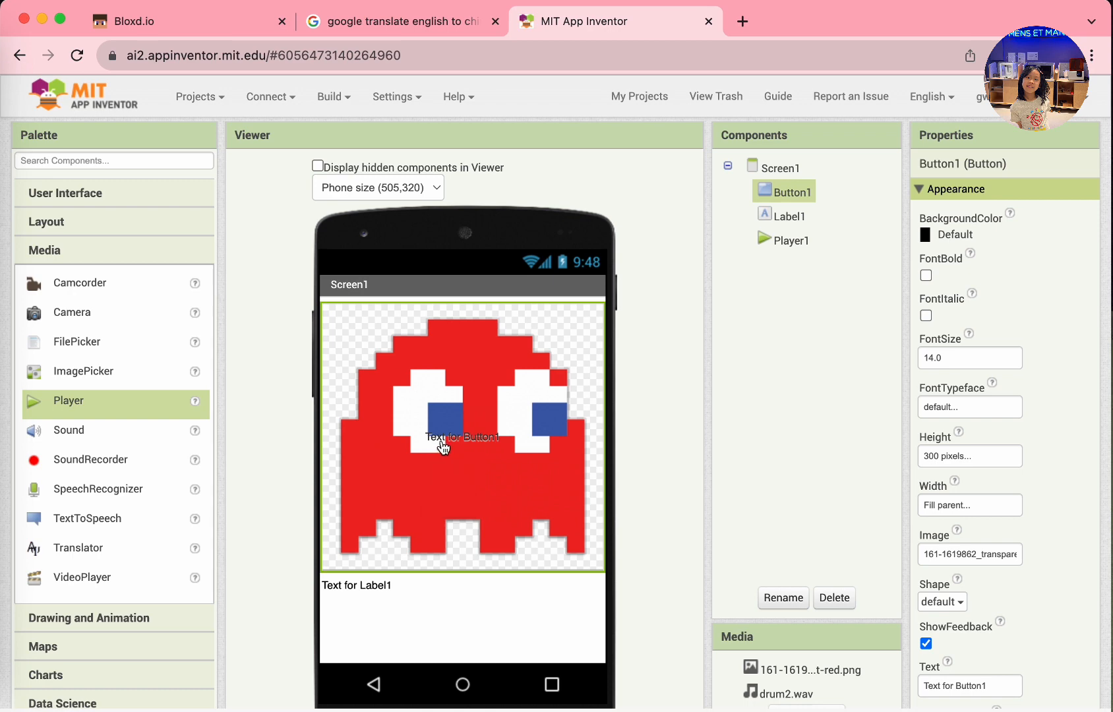
{"action": "mouse_move", "coordinate": [523, 447]}
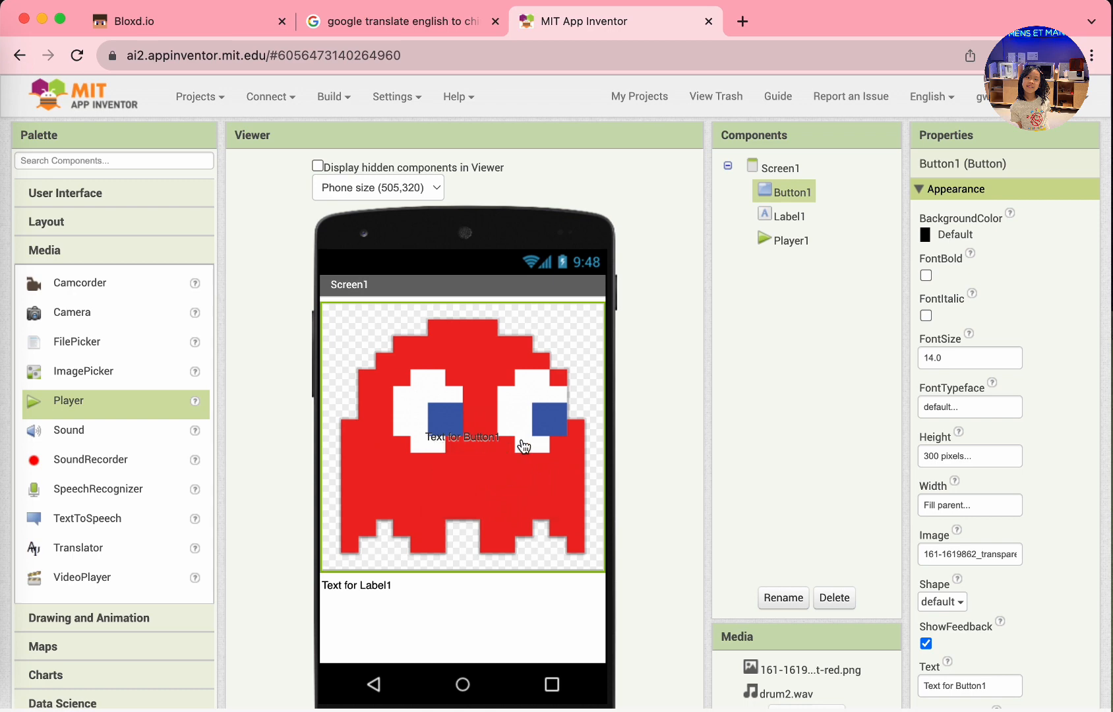
{"action": "mouse_move", "coordinate": [800, 574]}
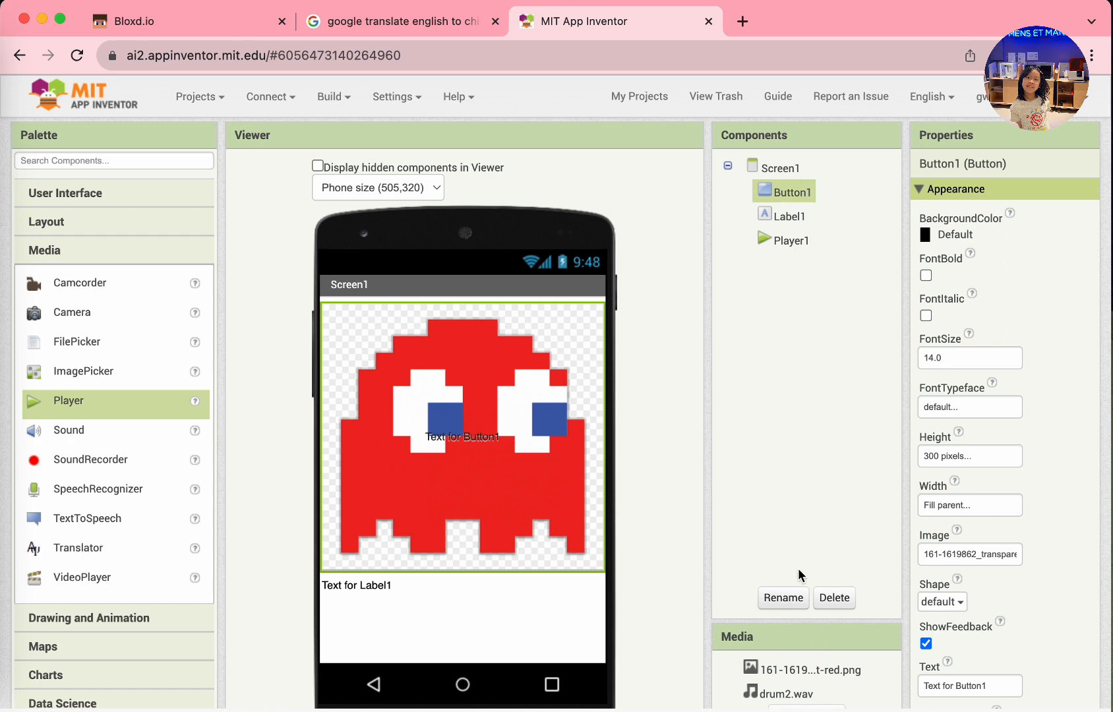
{"action": "scroll", "scroll_direction": "down", "scroll_amount": 3}
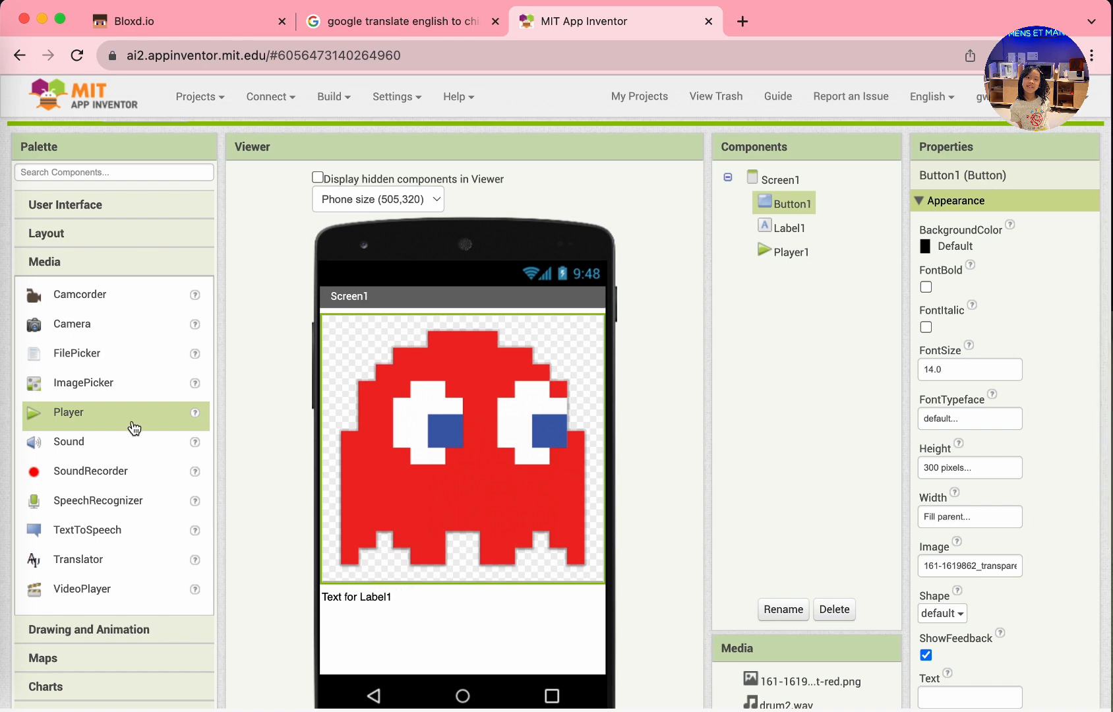
In Blocks, make when Button1.Click call Player1.Start, then return to Designer.
{"action": "scroll", "scroll_direction": "down", "scroll_amount": 3}
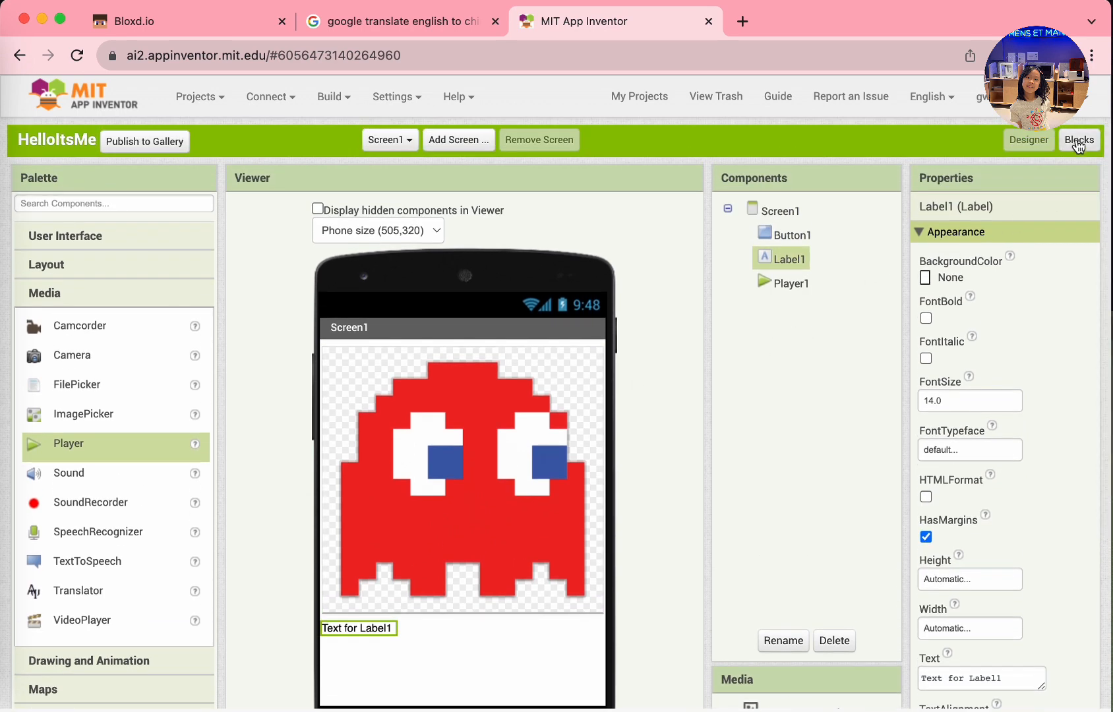
{"action": "left_click", "coordinate": [1080, 140]}
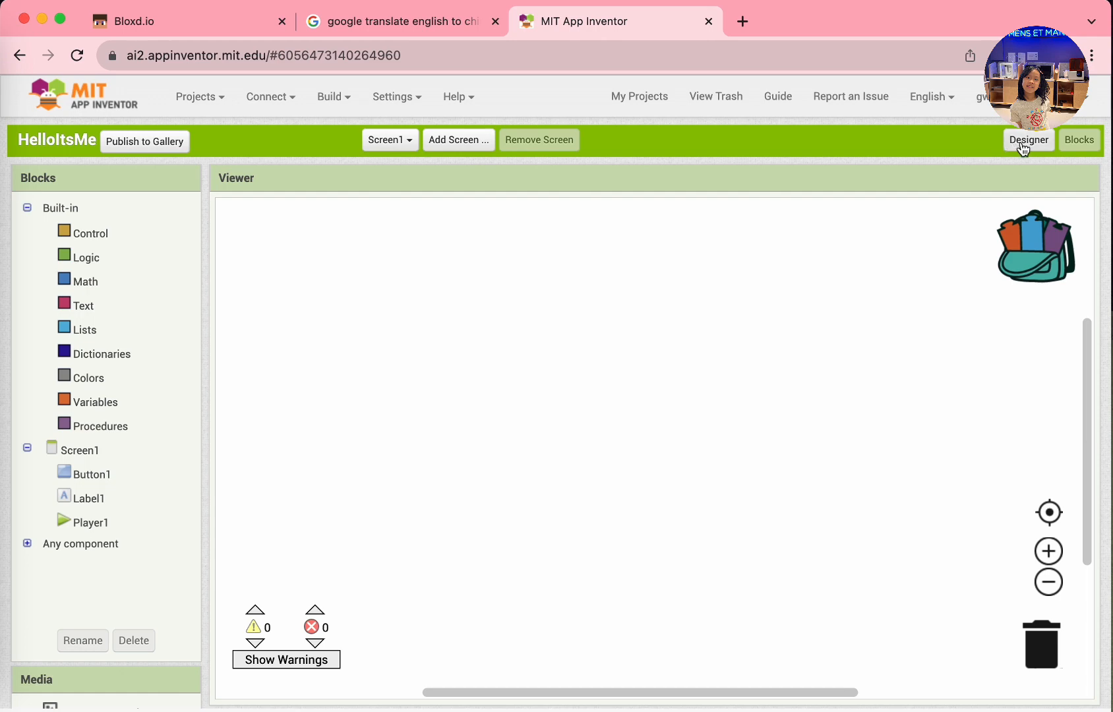
{"action": "left_click", "coordinate": [92, 474]}
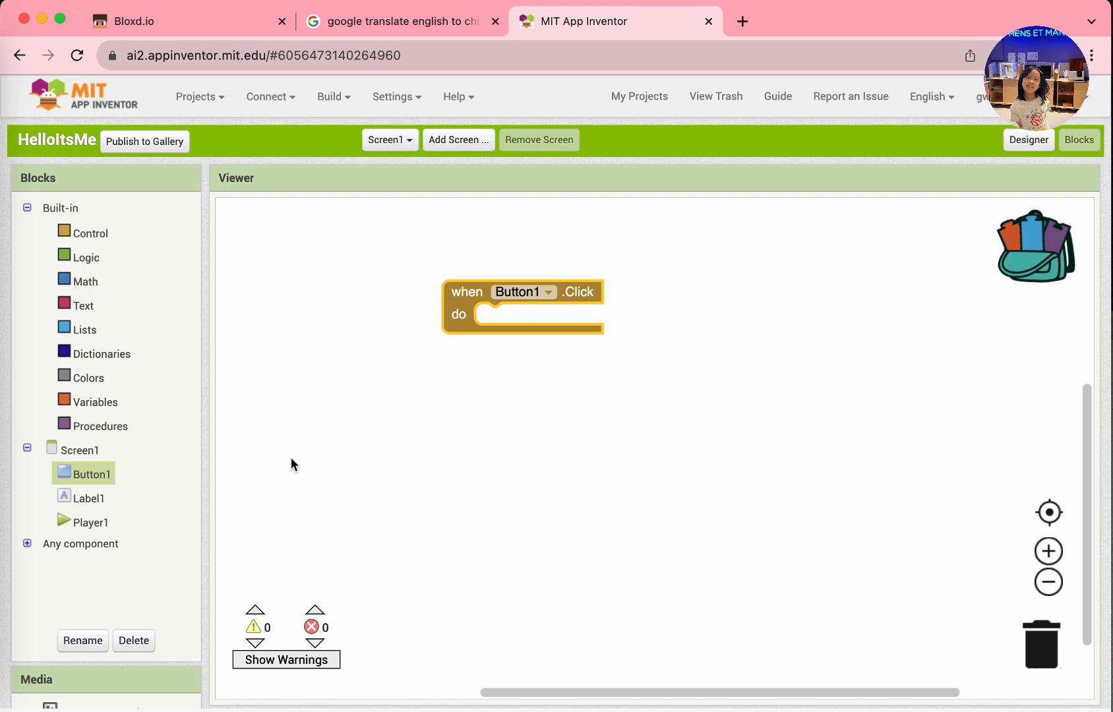
{"action": "mouse_move", "coordinate": [296, 470]}
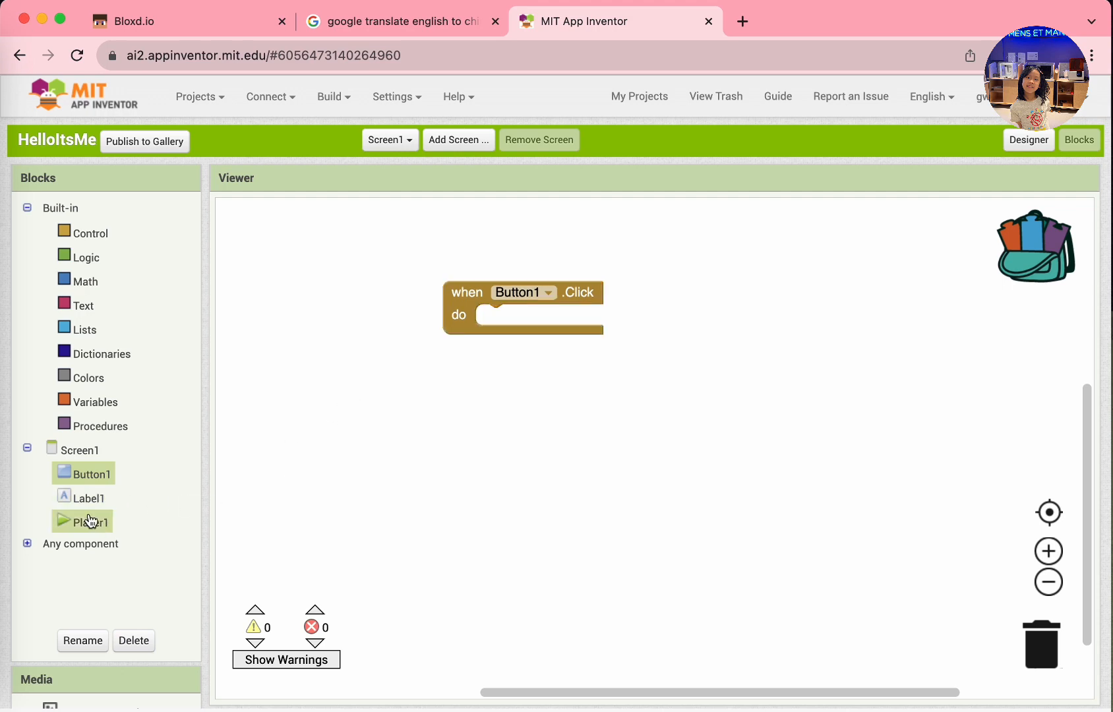
{"action": "left_click", "coordinate": [89, 521]}
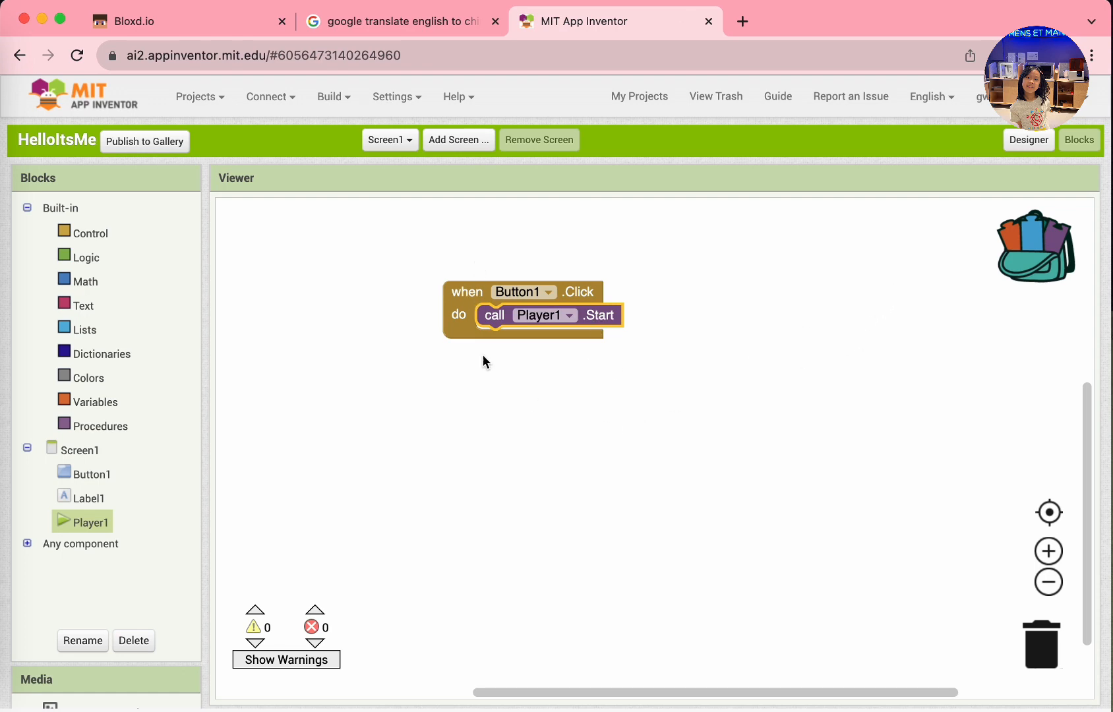
{"action": "left_click", "coordinate": [1028, 140]}
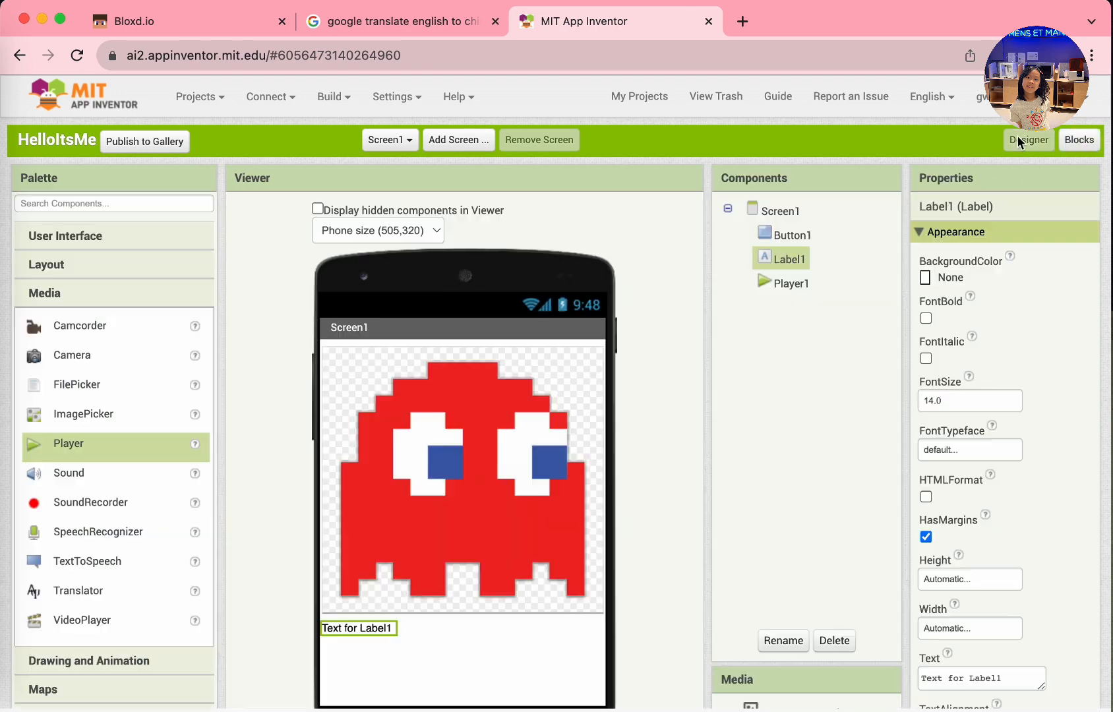
Set Player1's Source property to drum2.wav.
{"action": "left_click", "coordinate": [792, 282]}
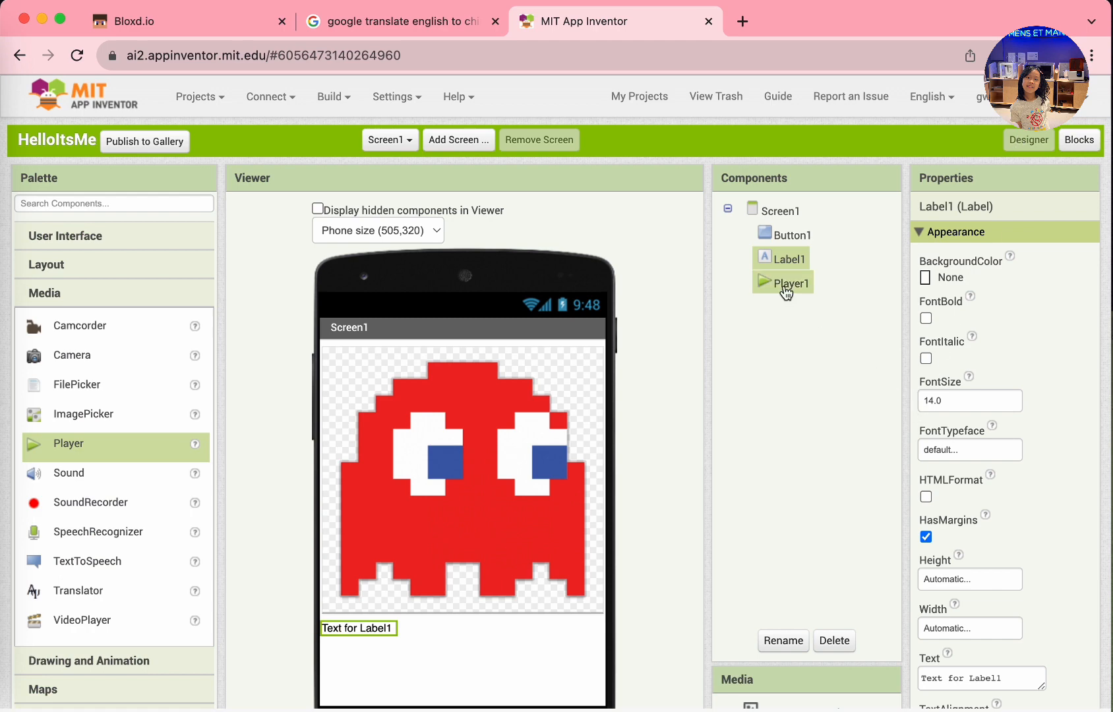
{"action": "left_click", "coordinate": [790, 282]}
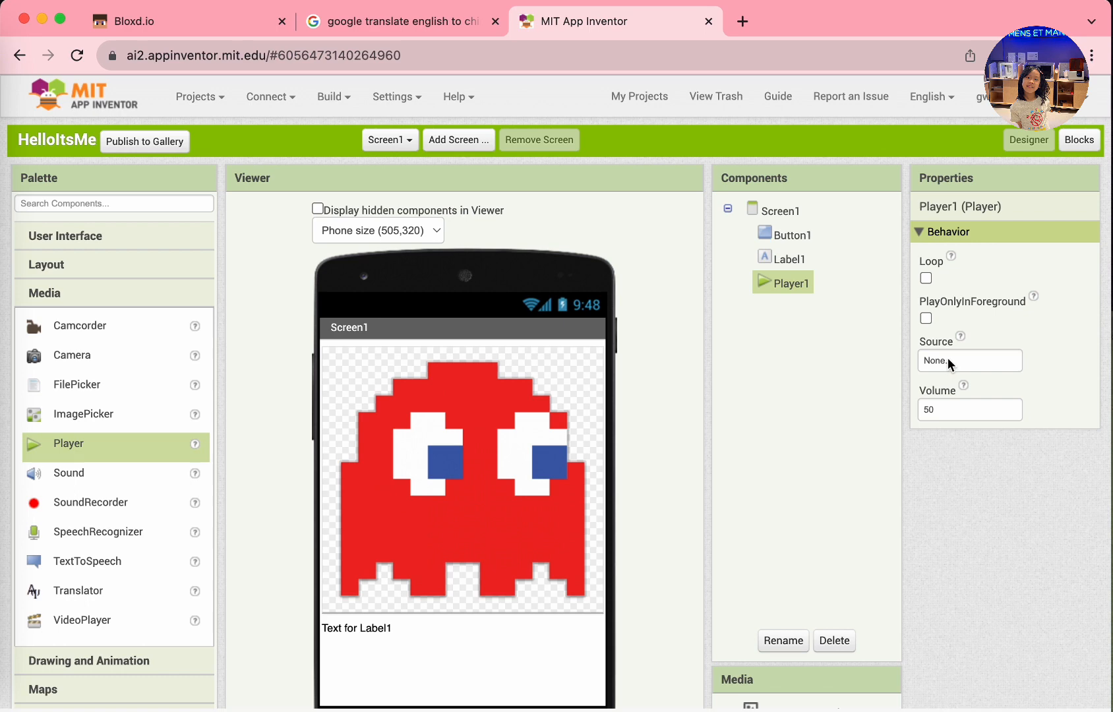
{"action": "left_click", "coordinate": [968, 360]}
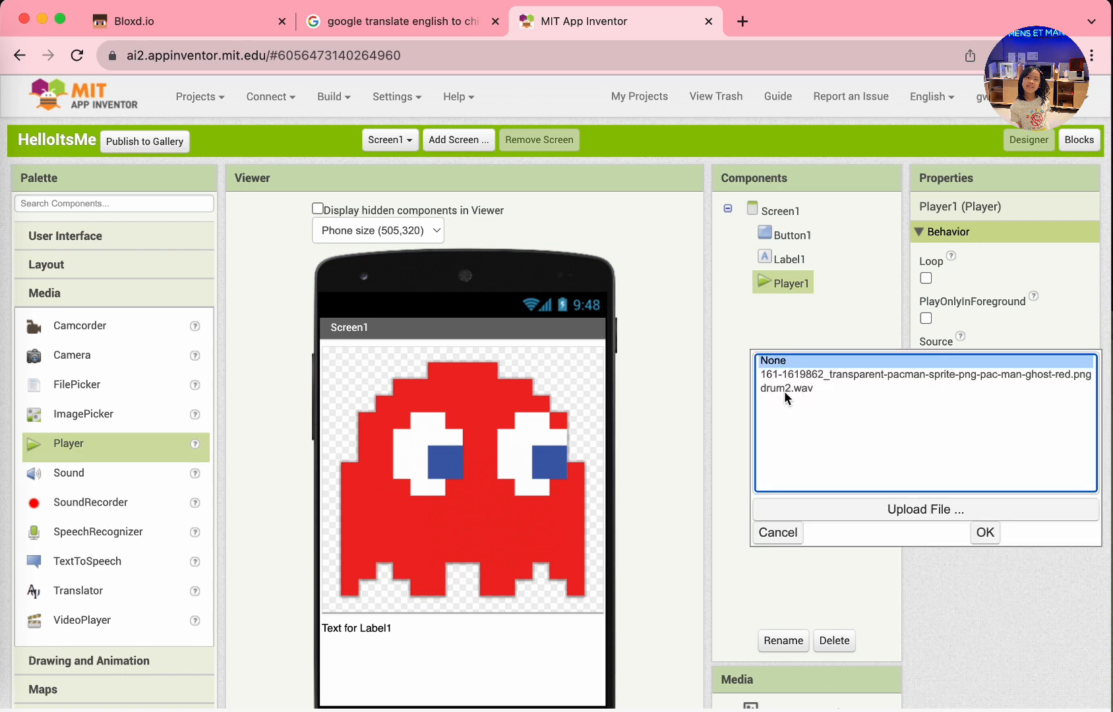
{"action": "left_click", "coordinate": [790, 388]}
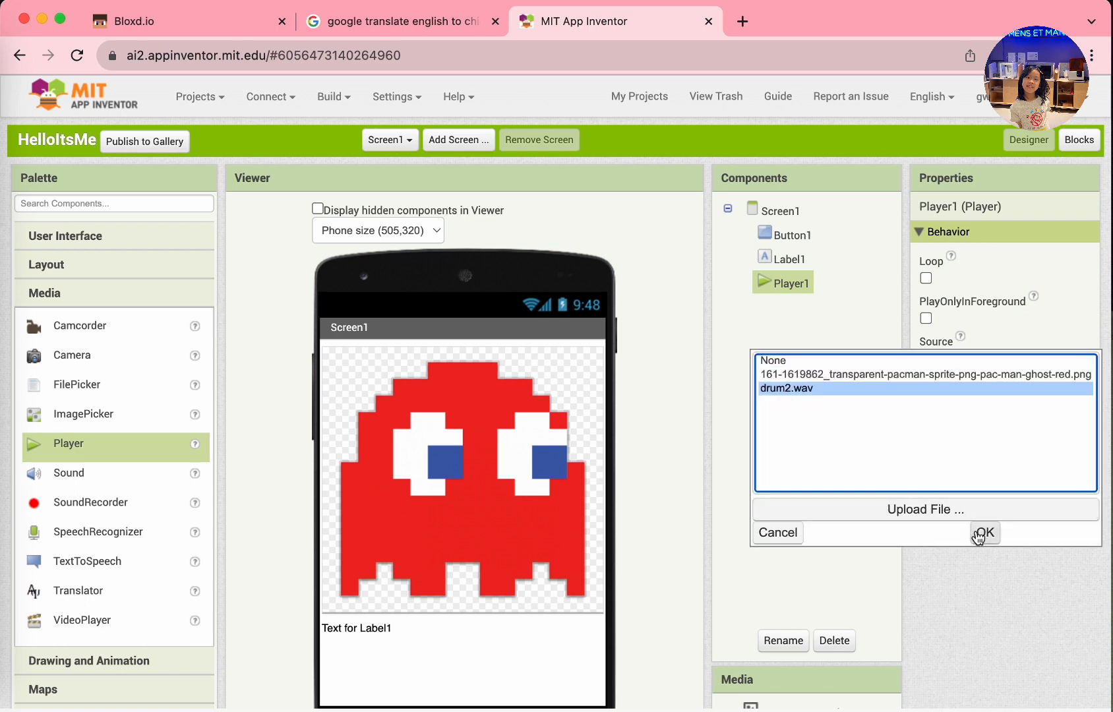
{"action": "left_click", "coordinate": [982, 533]}
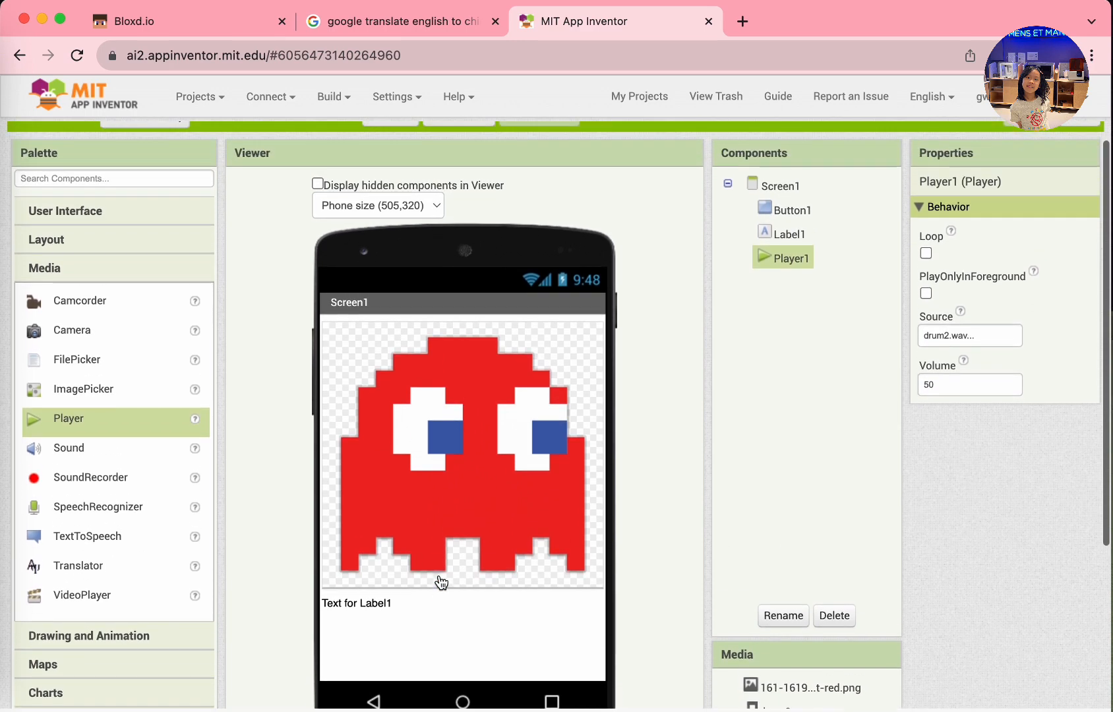
{"action": "mouse_move", "coordinate": [431, 607]}
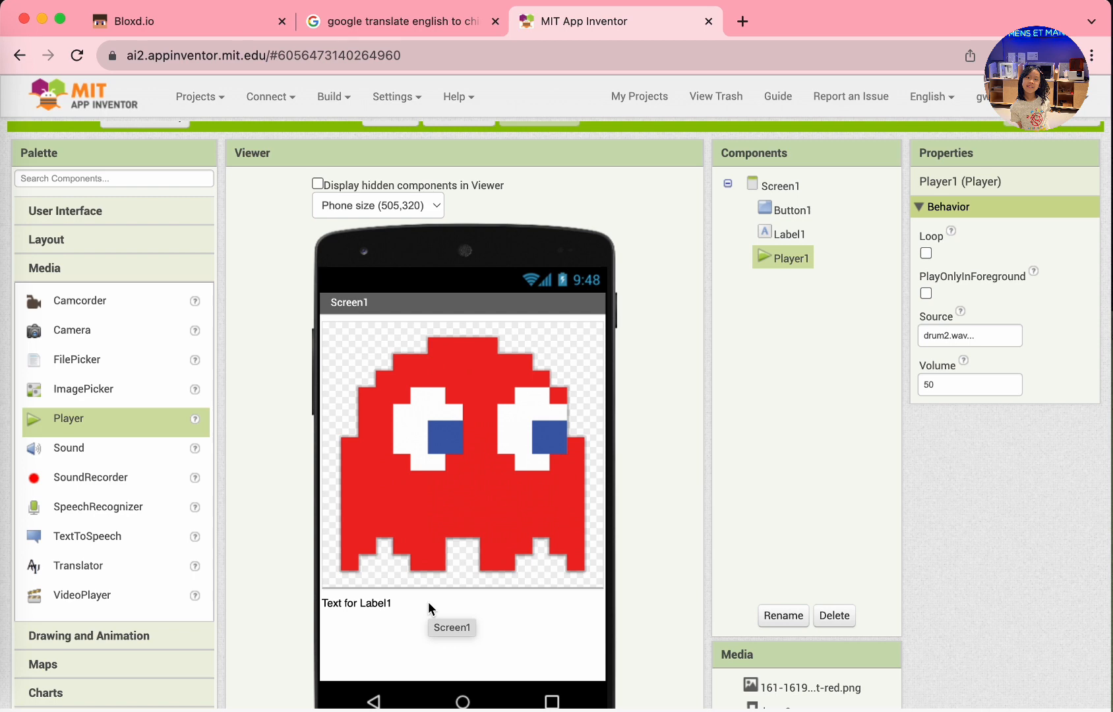
Change Label1's Text to 'Hello!' and apply it.
{"action": "left_click", "coordinate": [356, 603]}
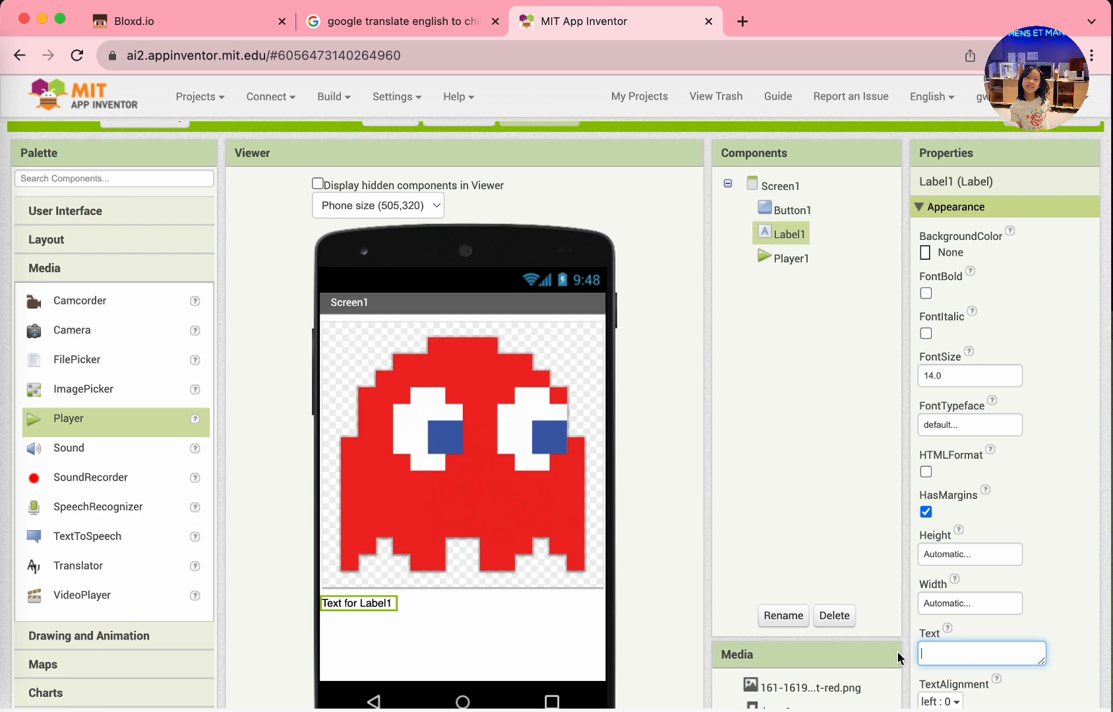
{"action": "type", "text": "Hello!"}
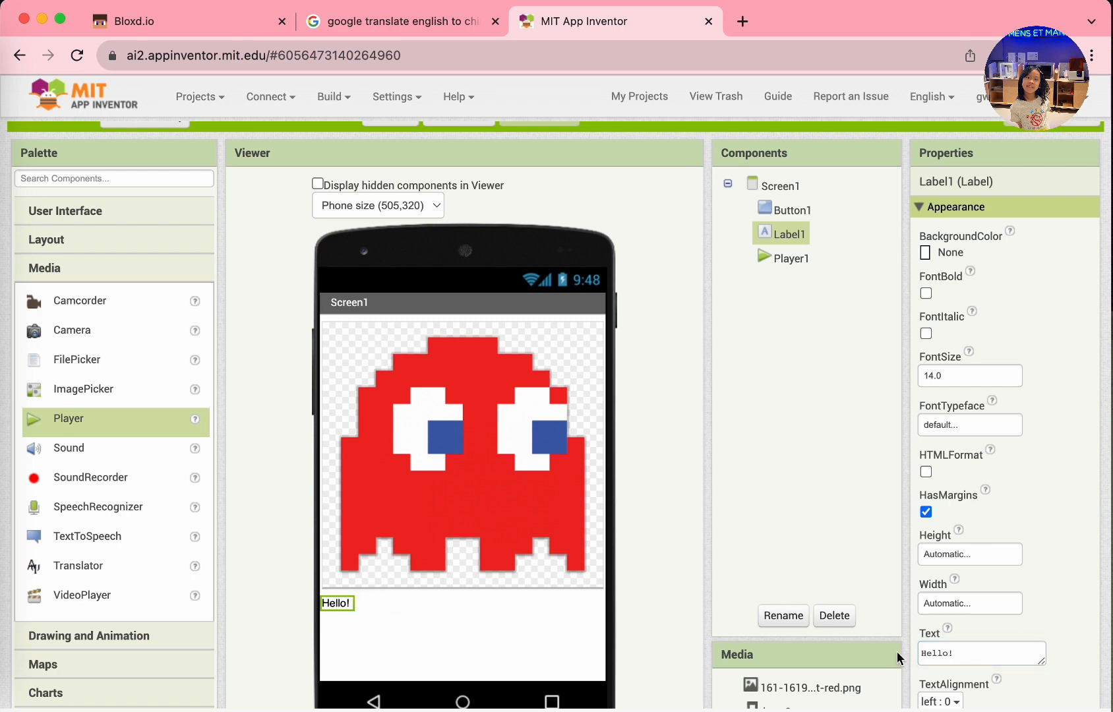
{"action": "mouse_move", "coordinate": [954, 626]}
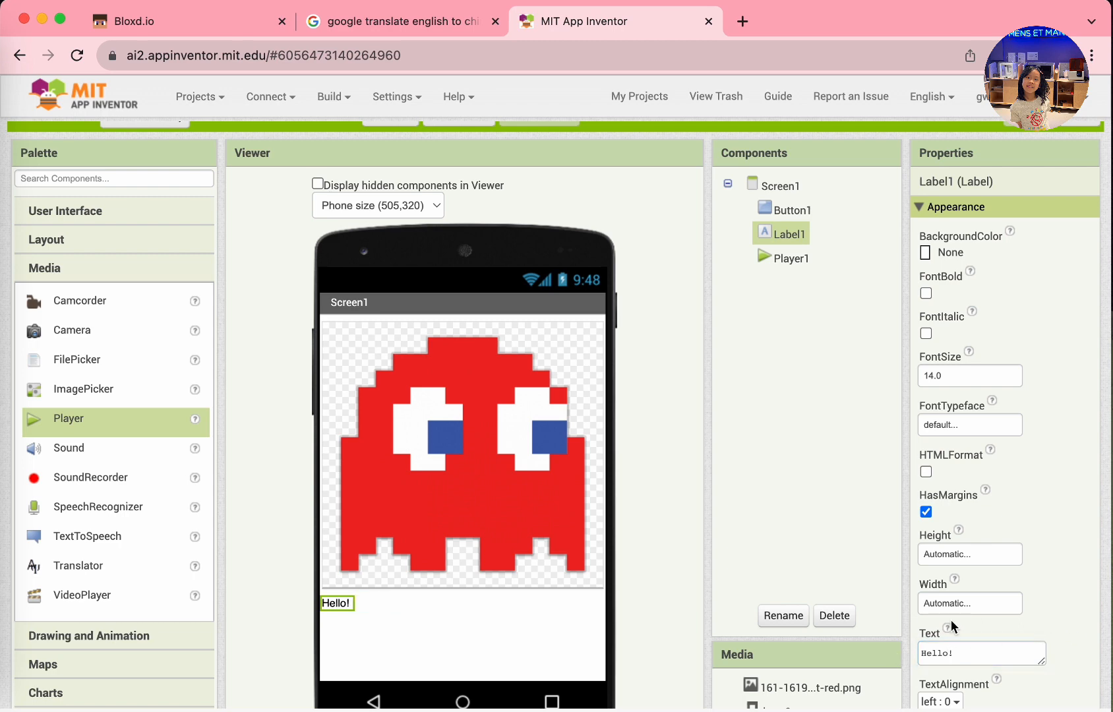
{"action": "left_click", "coordinate": [780, 186]}
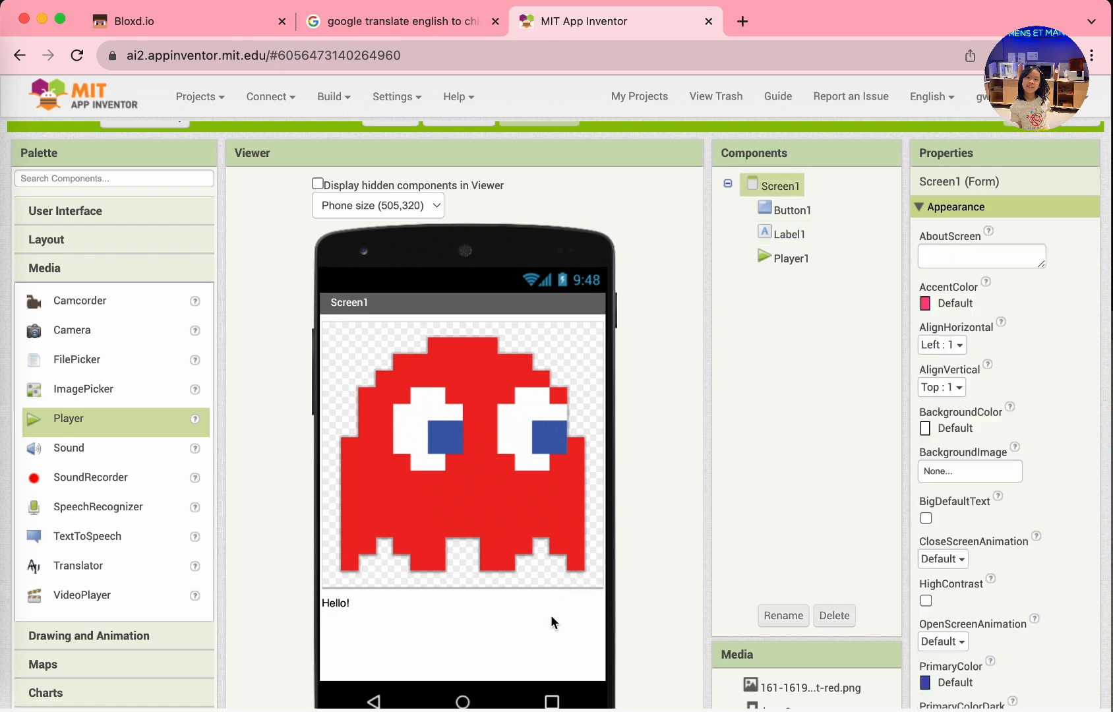